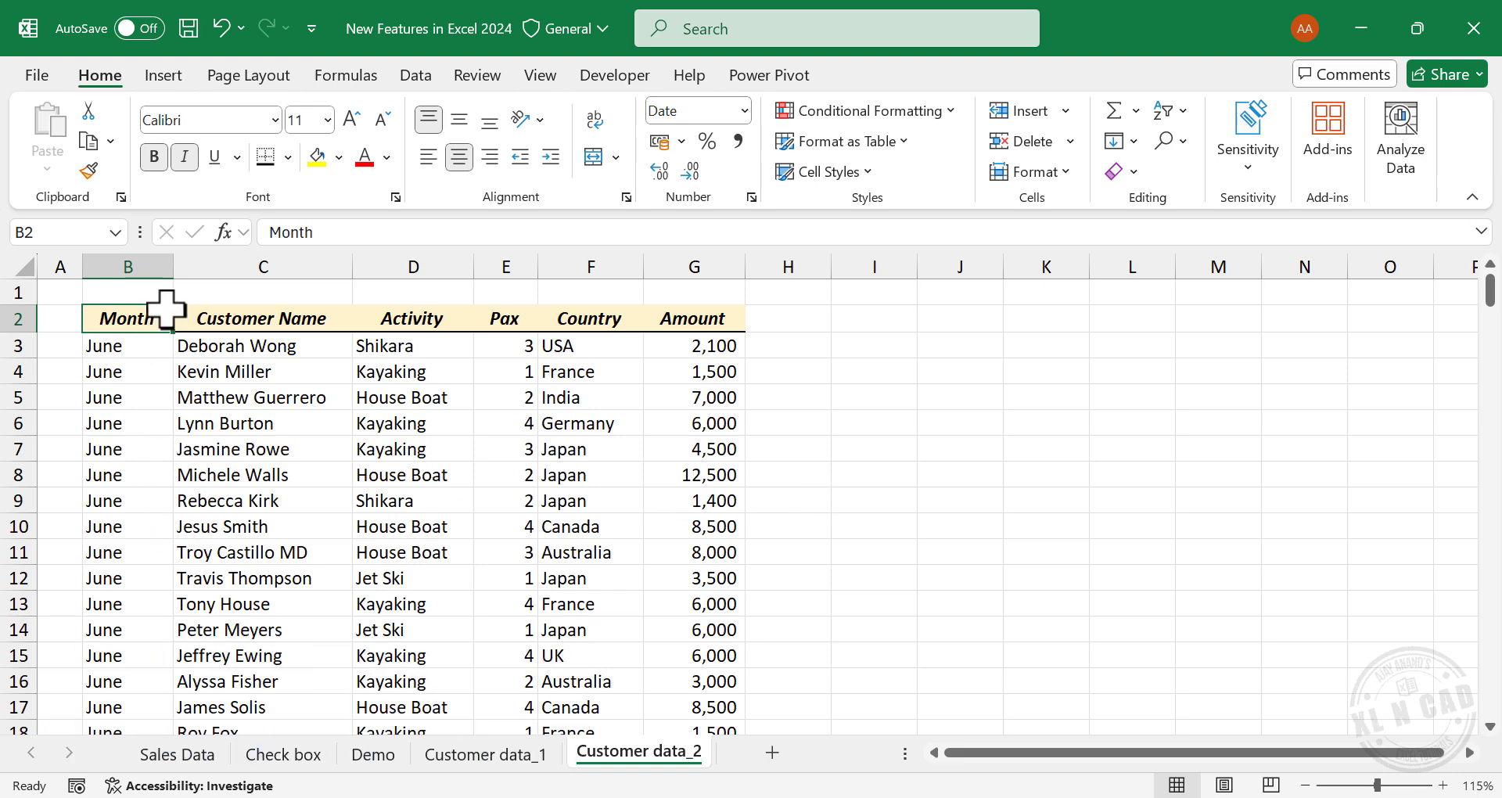
# Begin a PIVOTBY in I3 with Country F2:F224 as the row fields
pyautogui.scroll(-3)
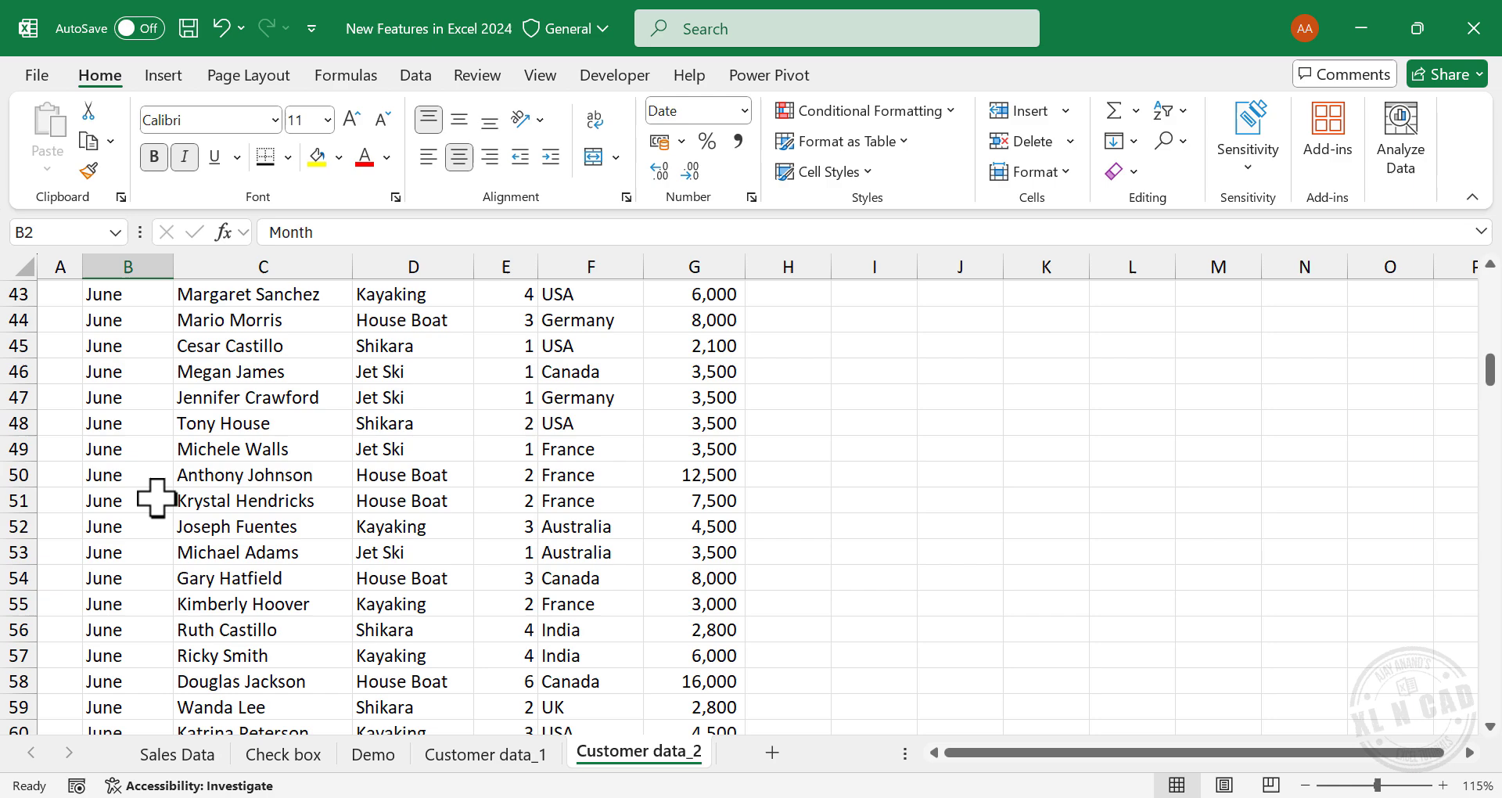
pyautogui.scroll(3)
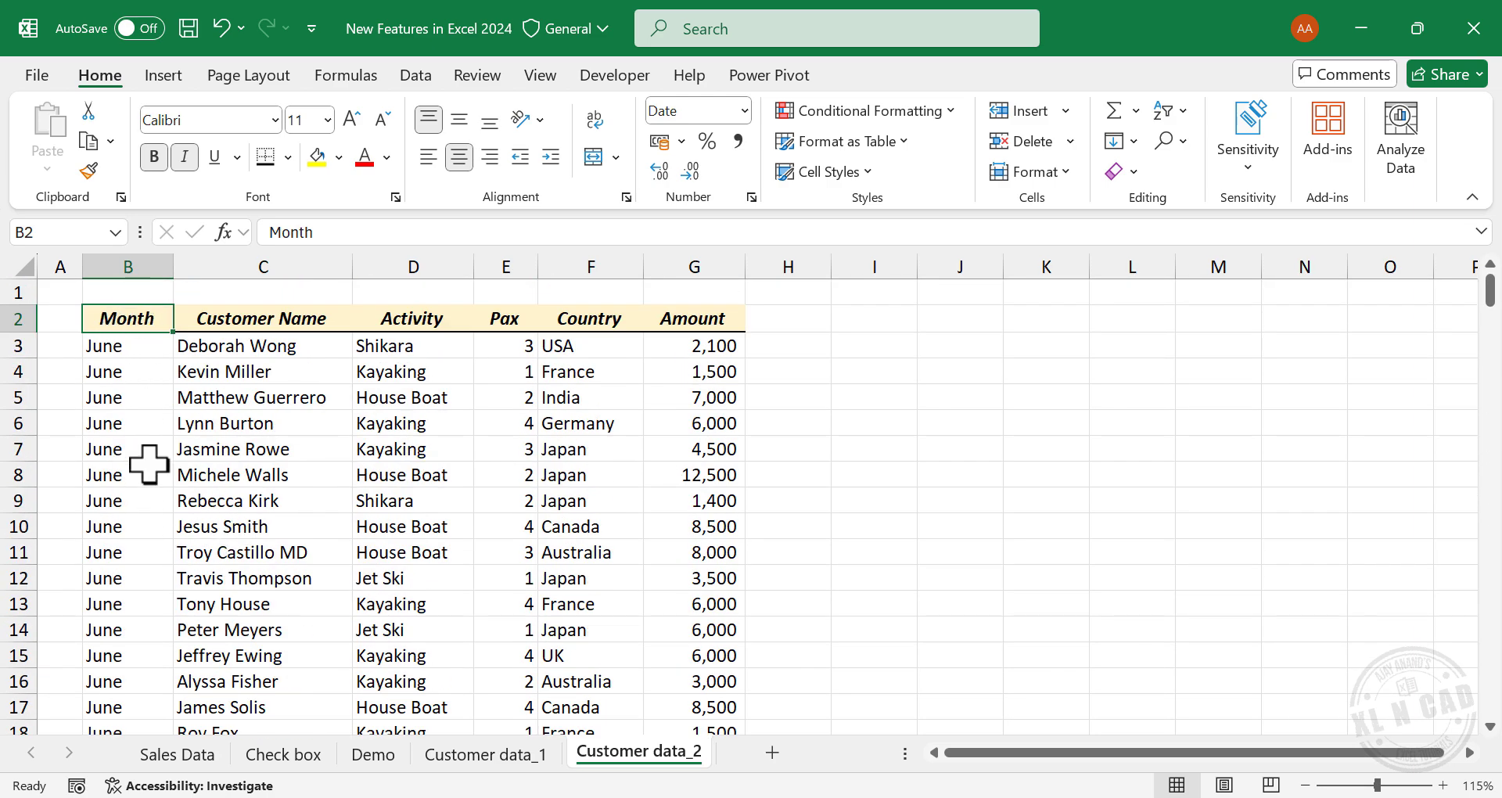
pyautogui.moveTo(266, 501)
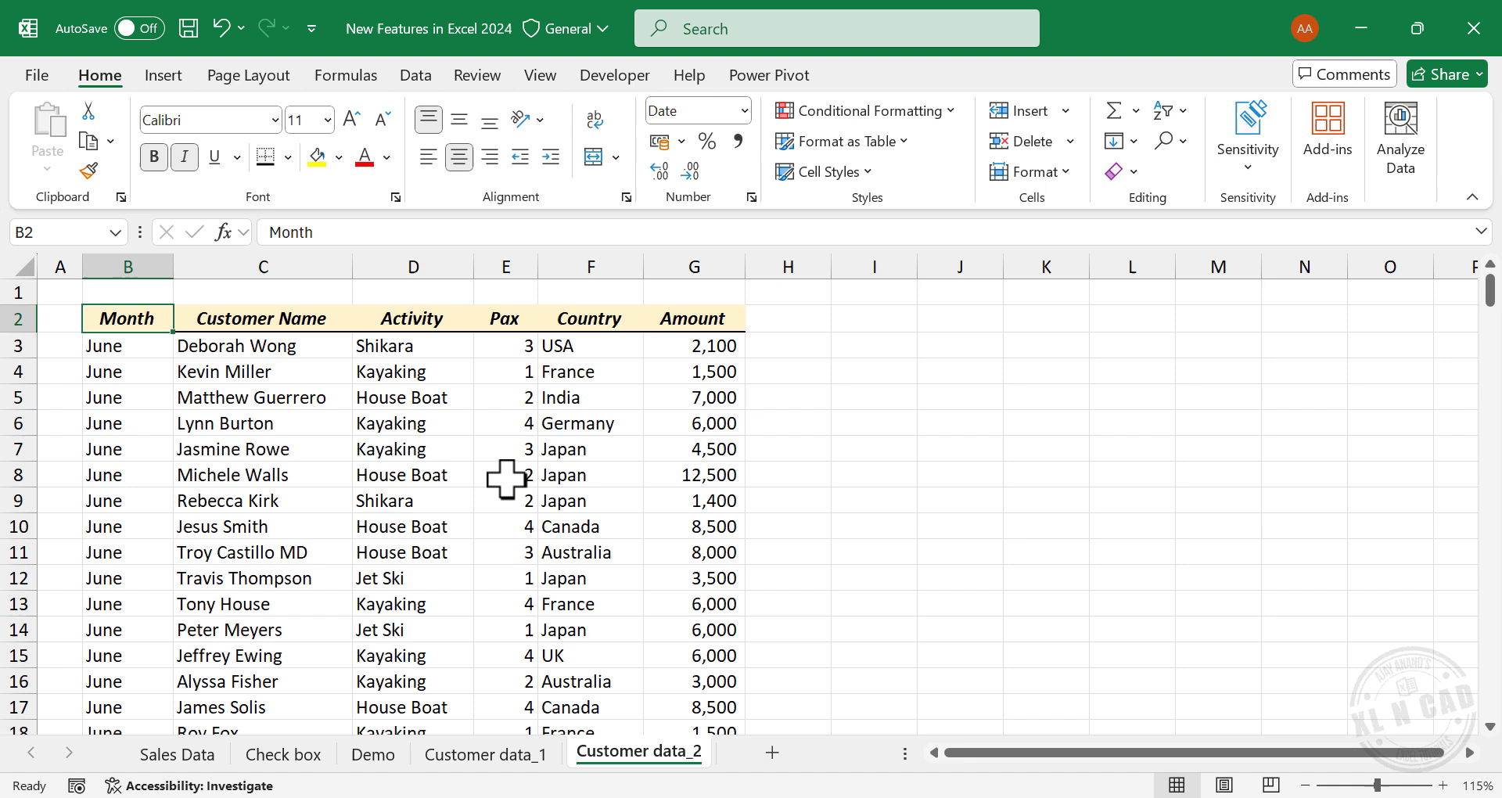
pyautogui.moveTo(571, 460)
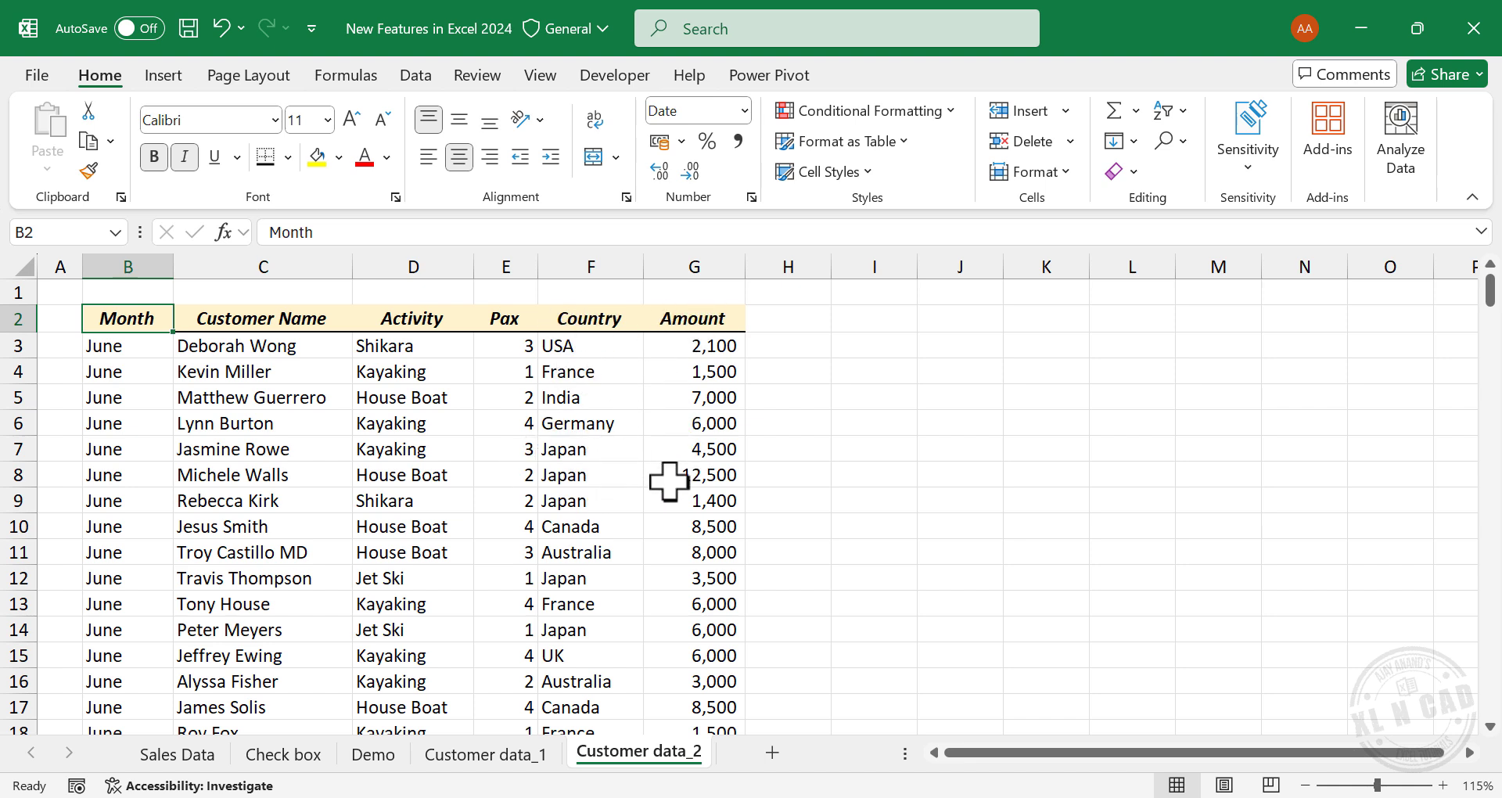
pyautogui.moveTo(323, 572)
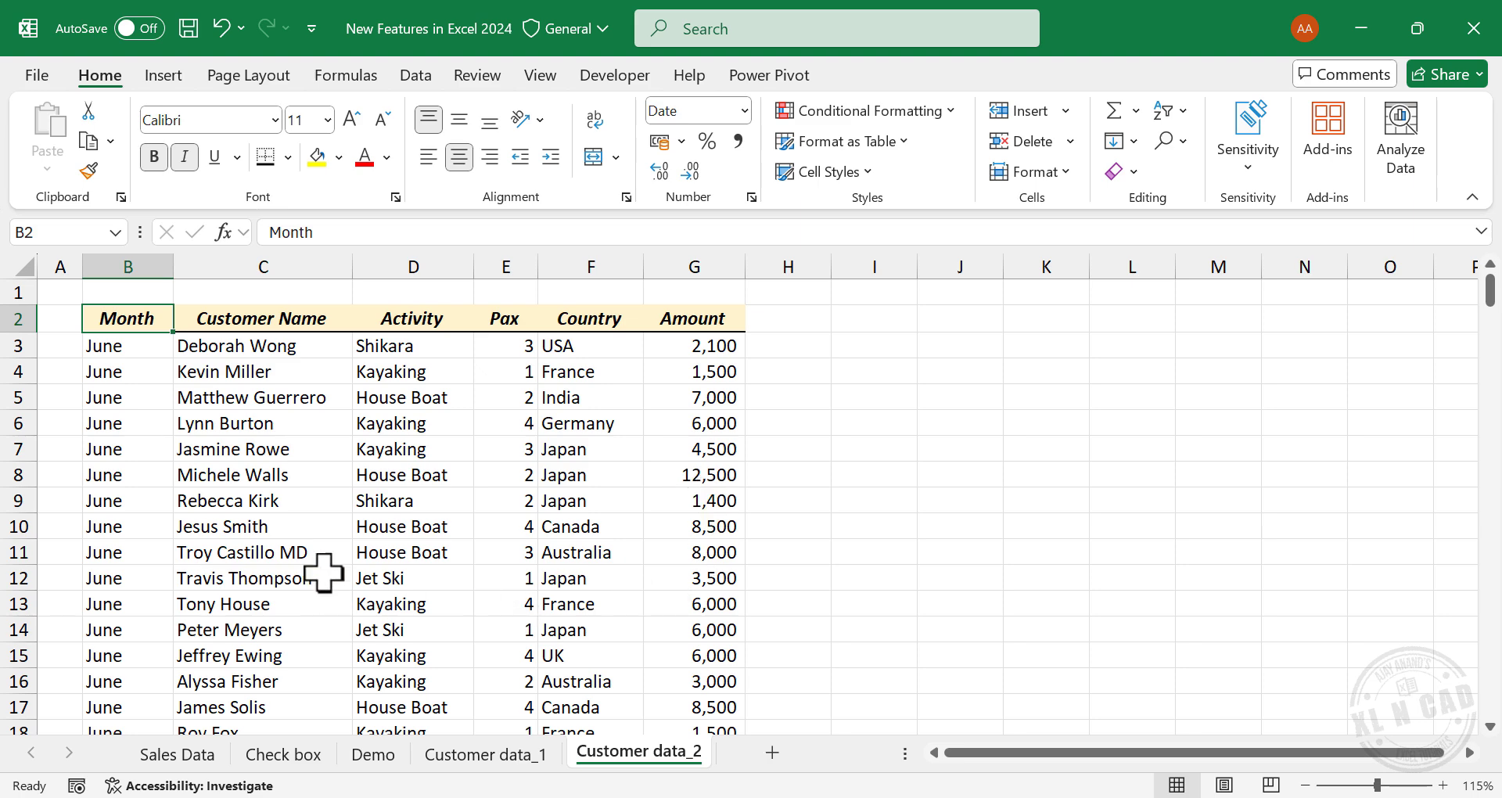
pyautogui.moveTo(703, 370)
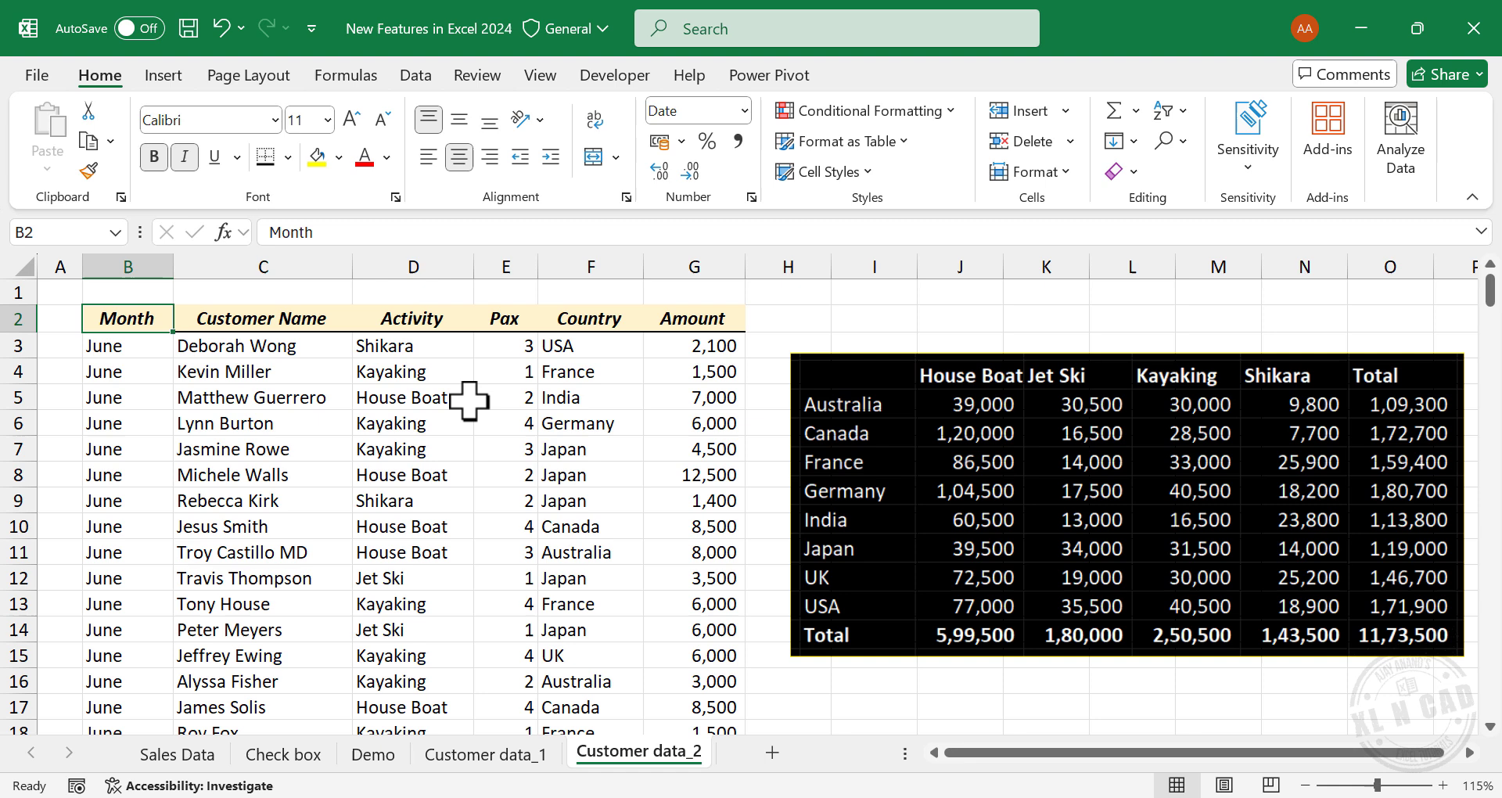
pyautogui.moveTo(393, 446)
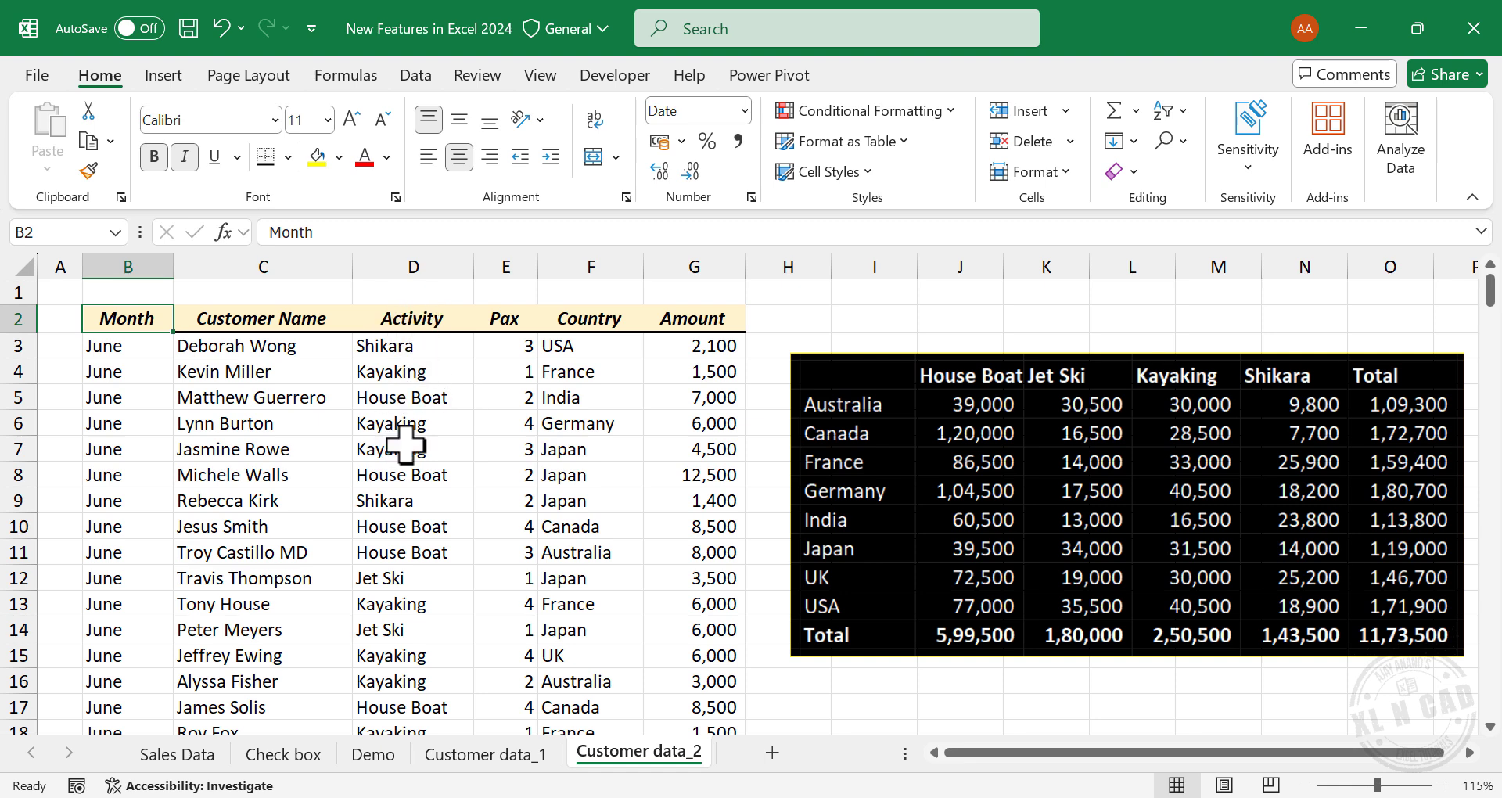
pyautogui.moveTo(402, 527)
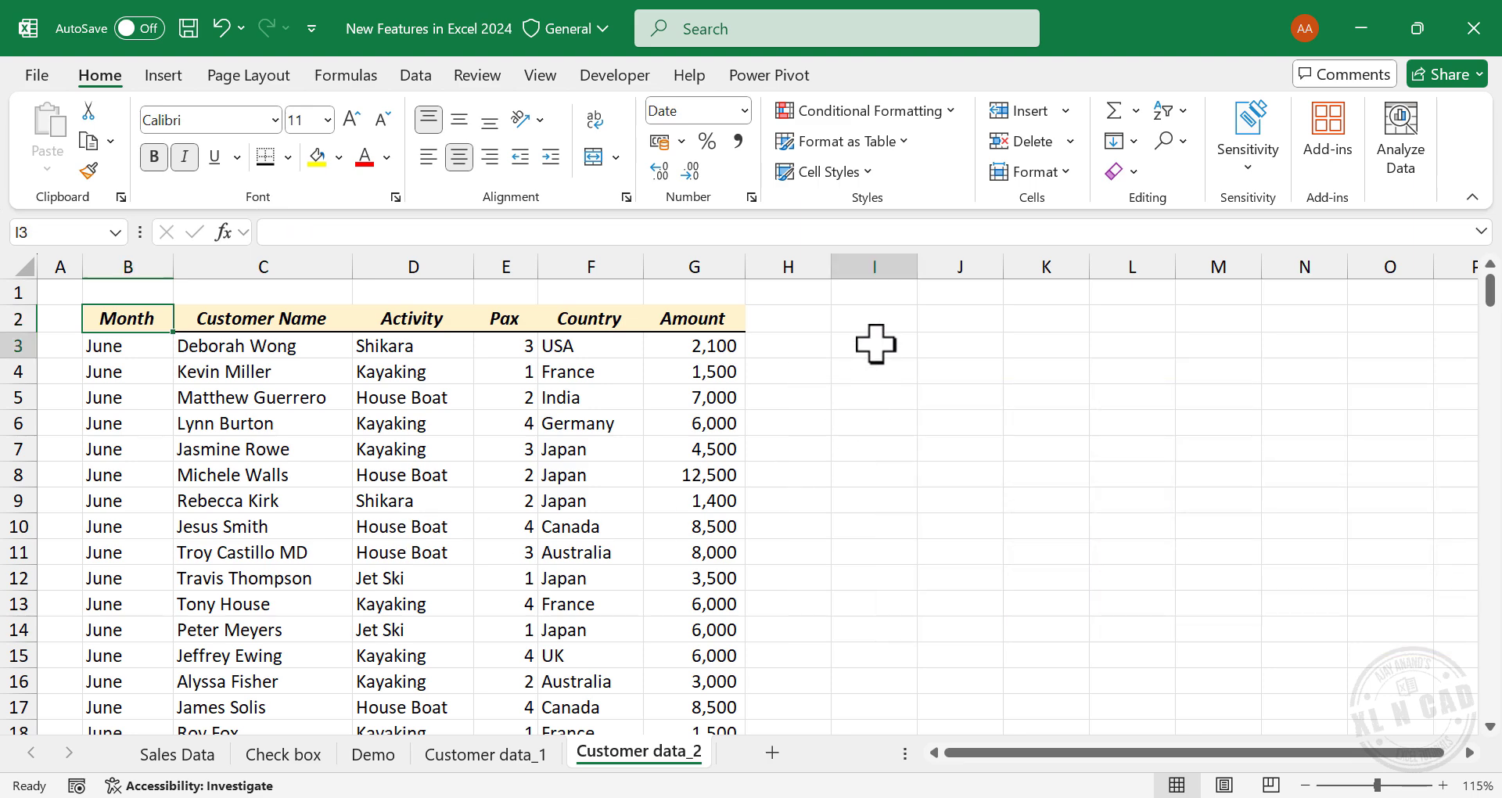
pyautogui.write('=')
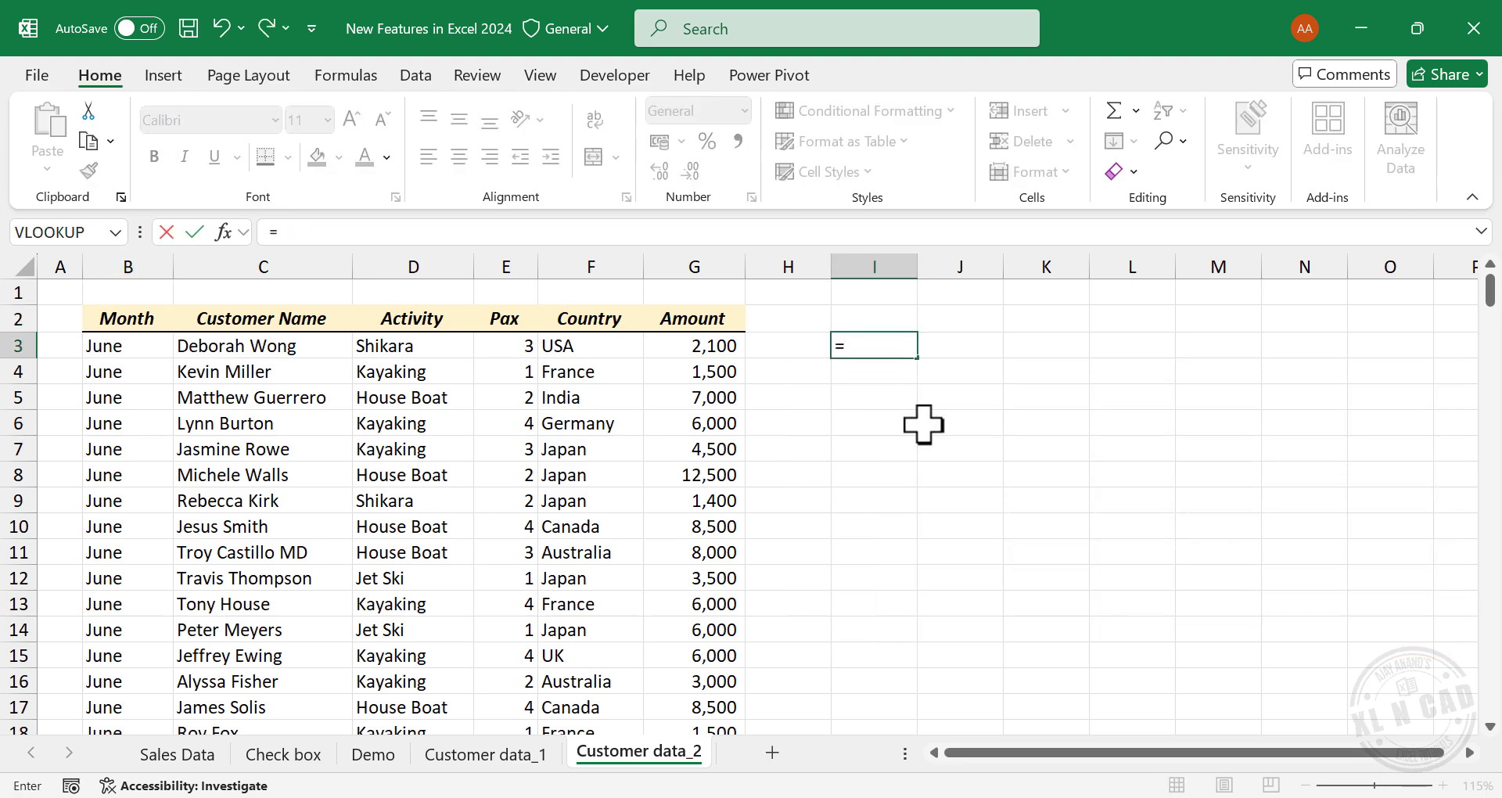
pyautogui.write('PIVOTBY(')
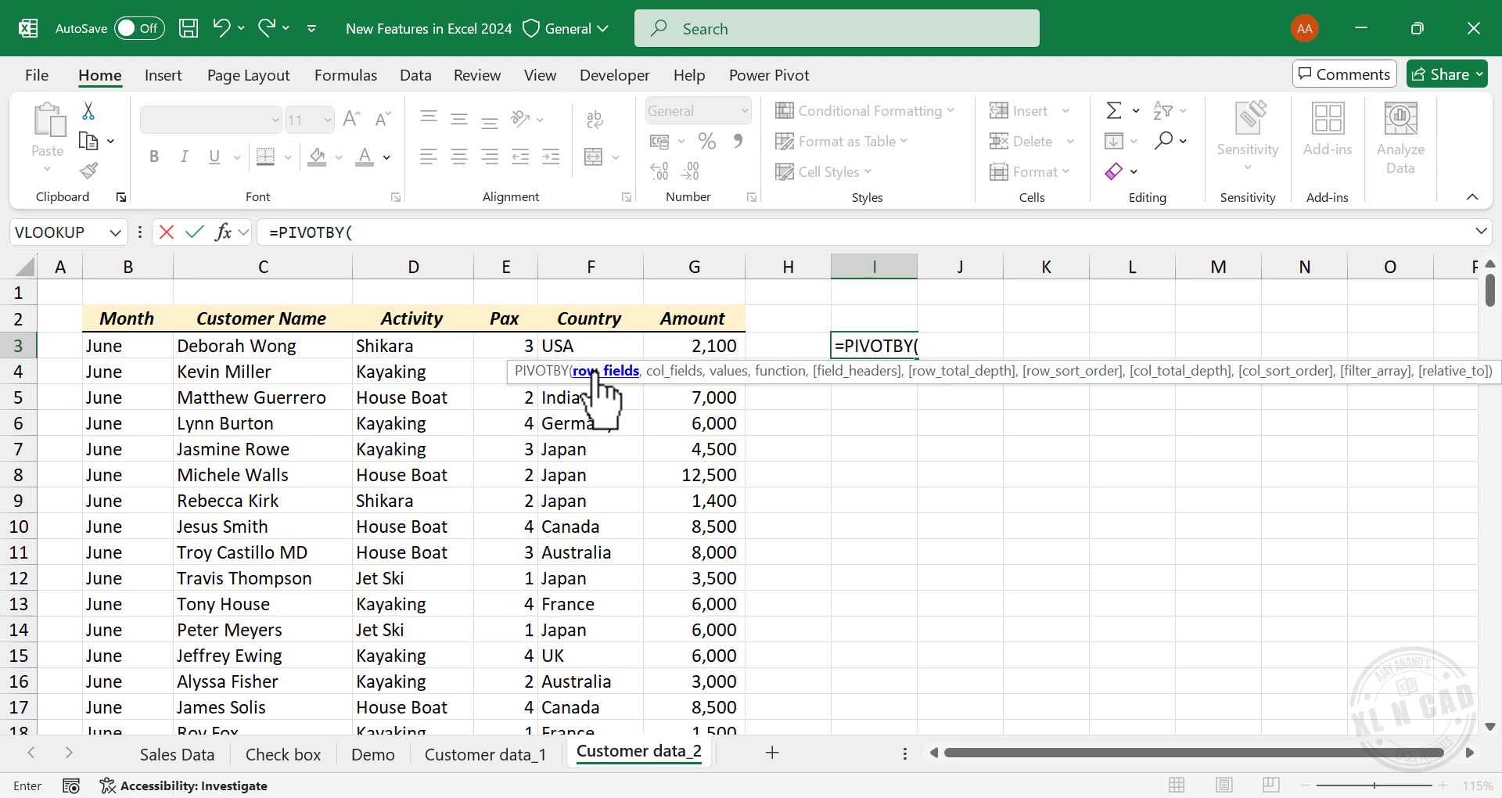
pyautogui.click(590, 318)
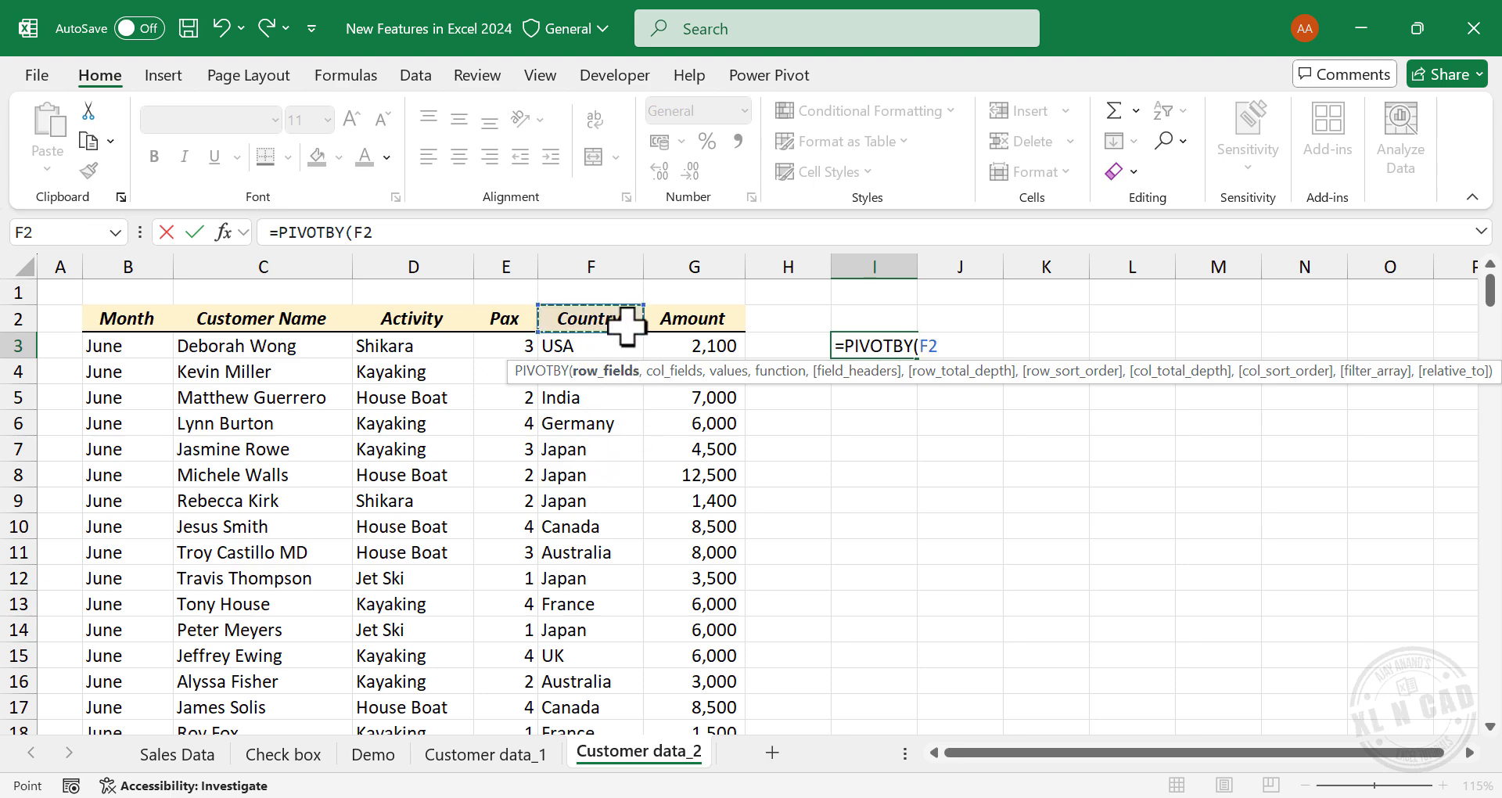
pyautogui.press('ctrl+shift+down')
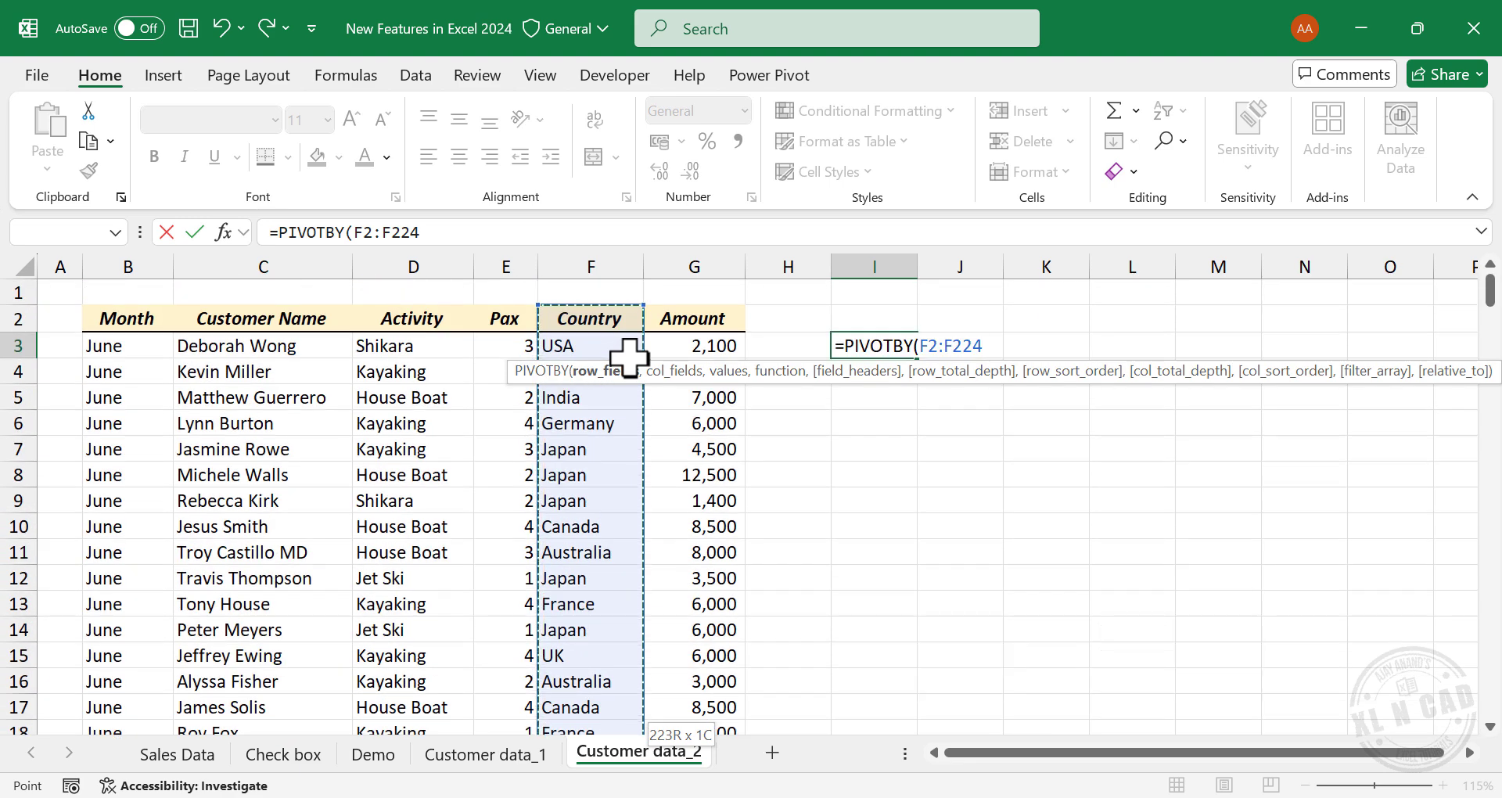
pyautogui.write(',')
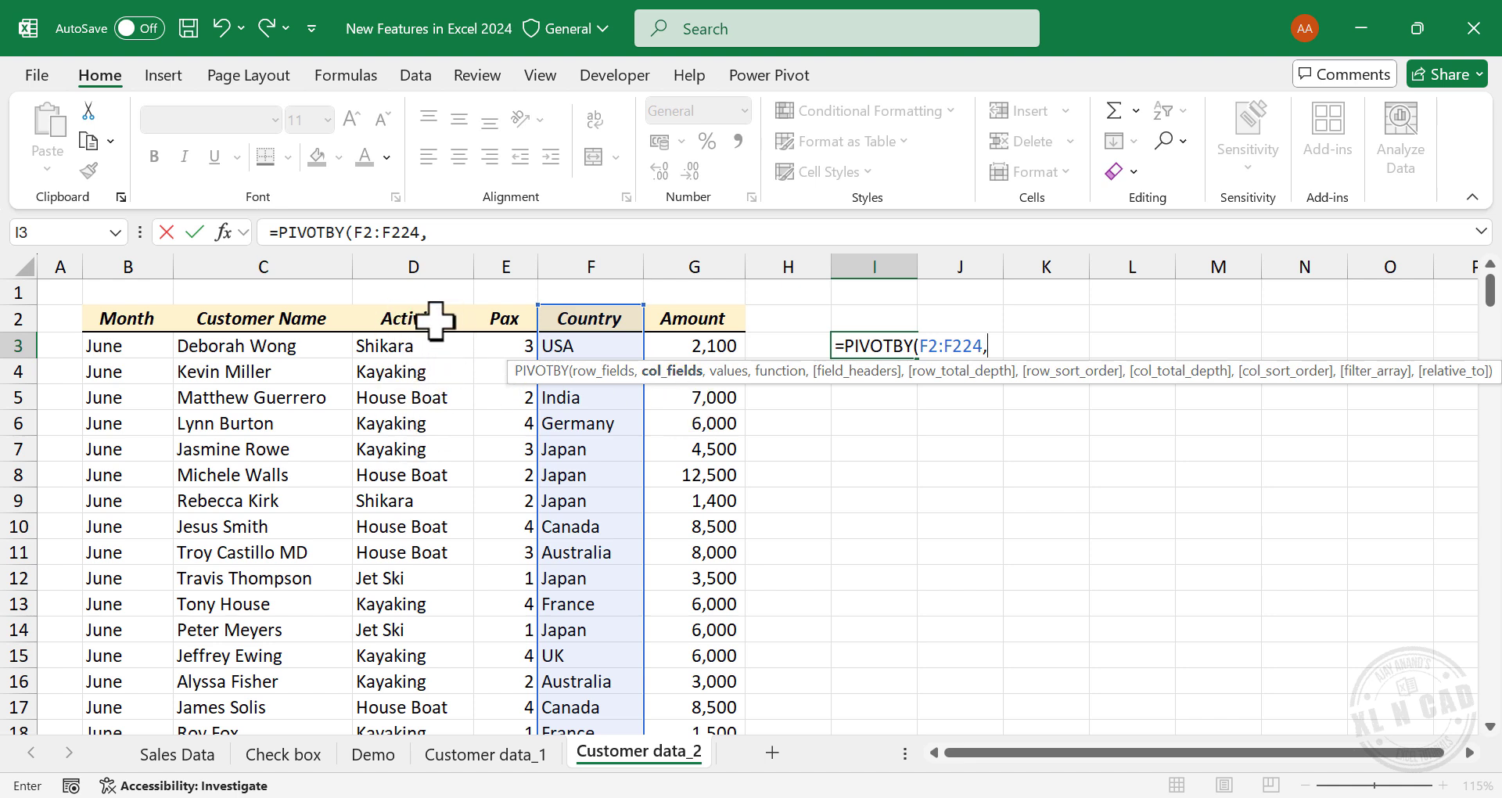
# Add Activity D2:D224 columns and Amount G2:G224 summed, then commit the formula
pyautogui.click(413, 318)
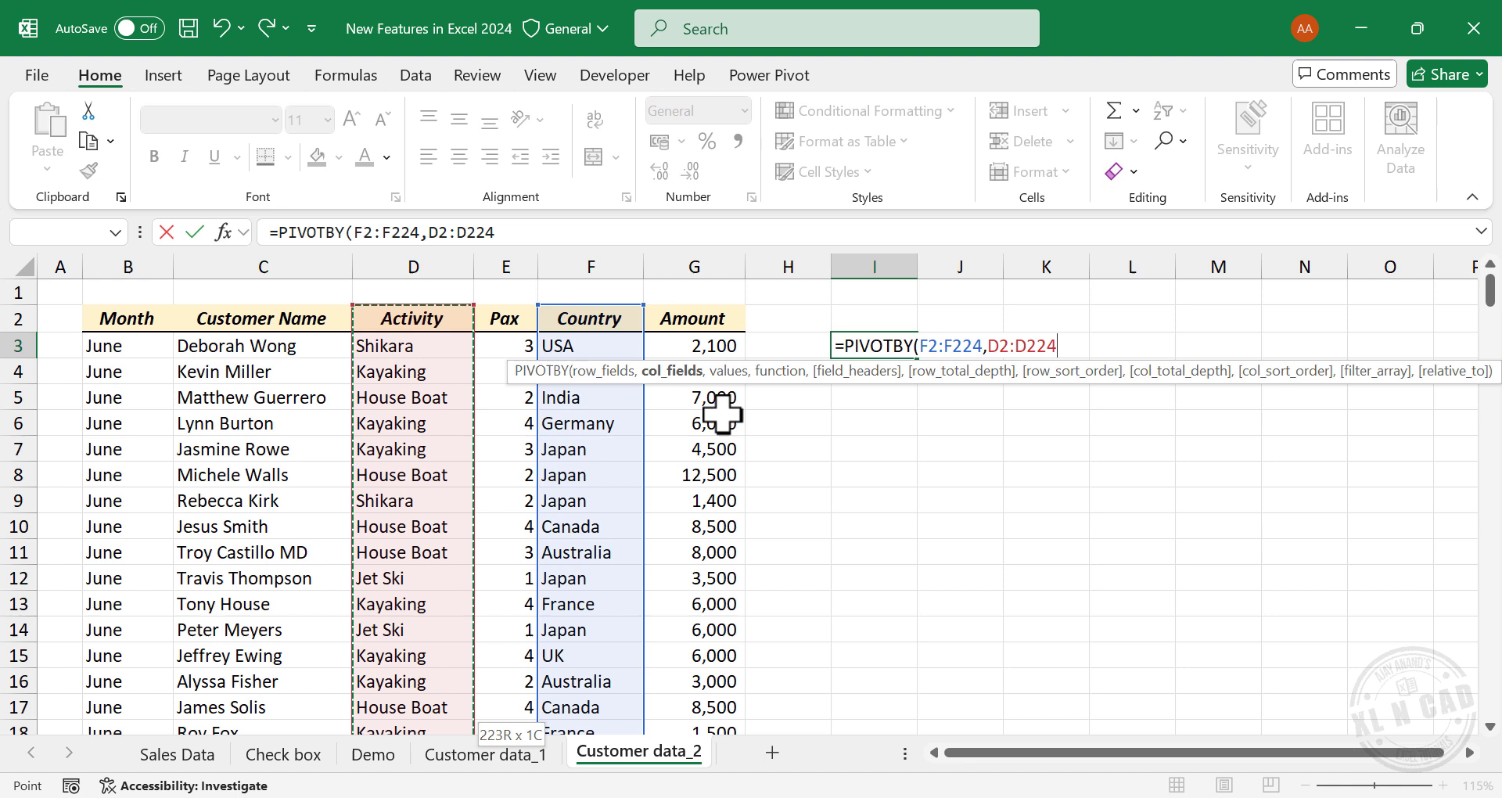
pyautogui.write(',')
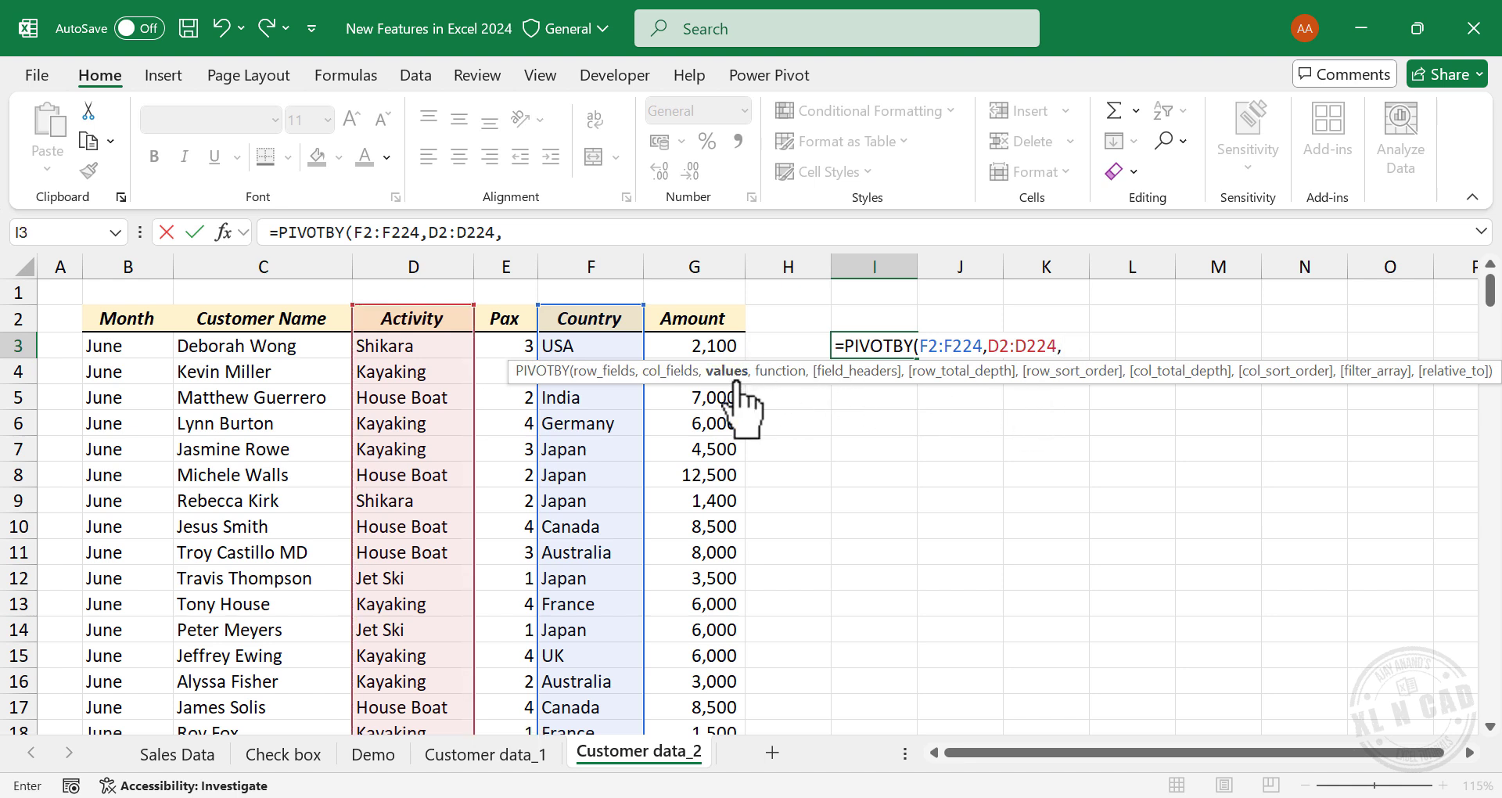
pyautogui.moveTo(800, 397)
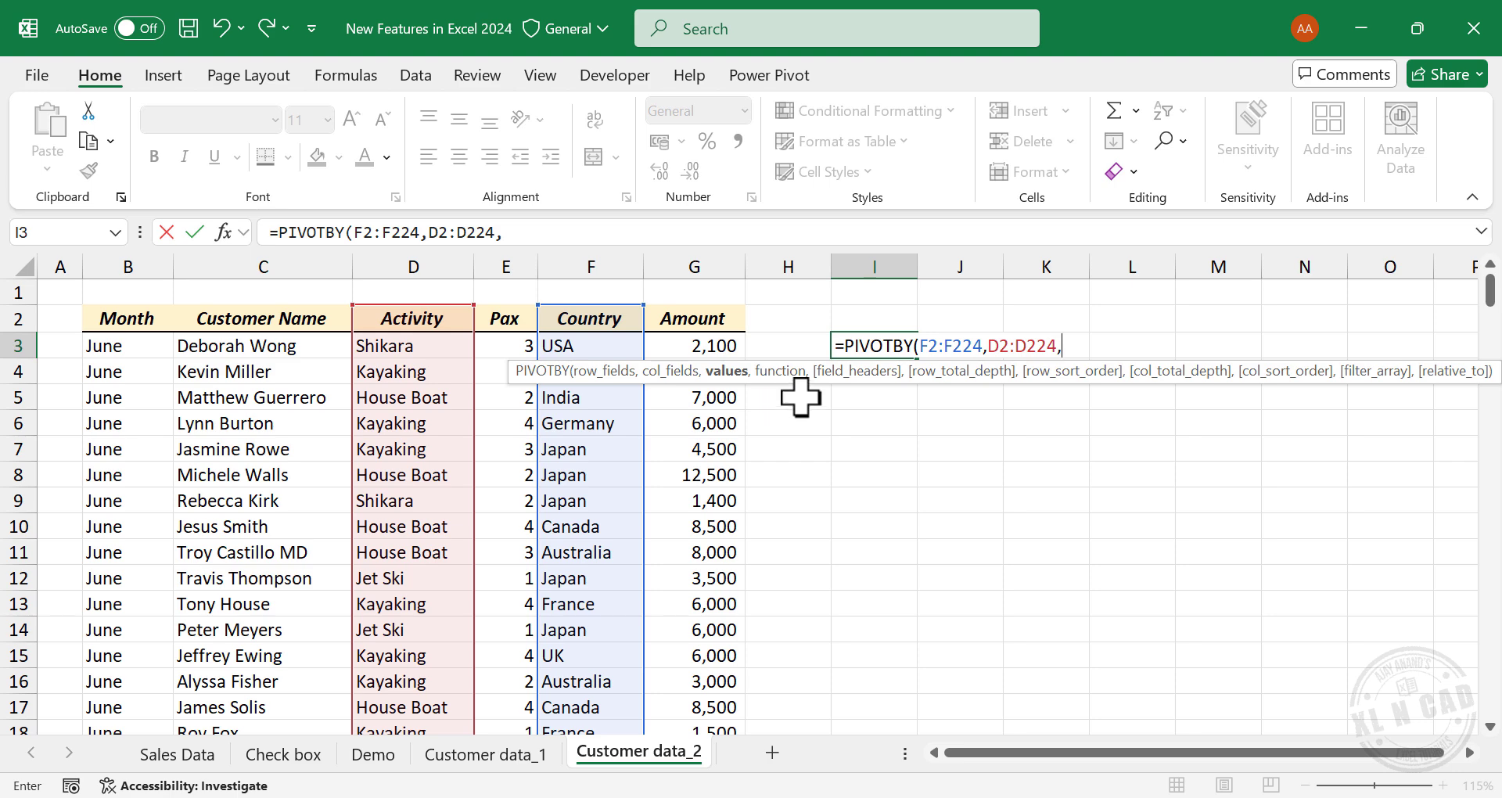
pyautogui.moveTo(705, 321)
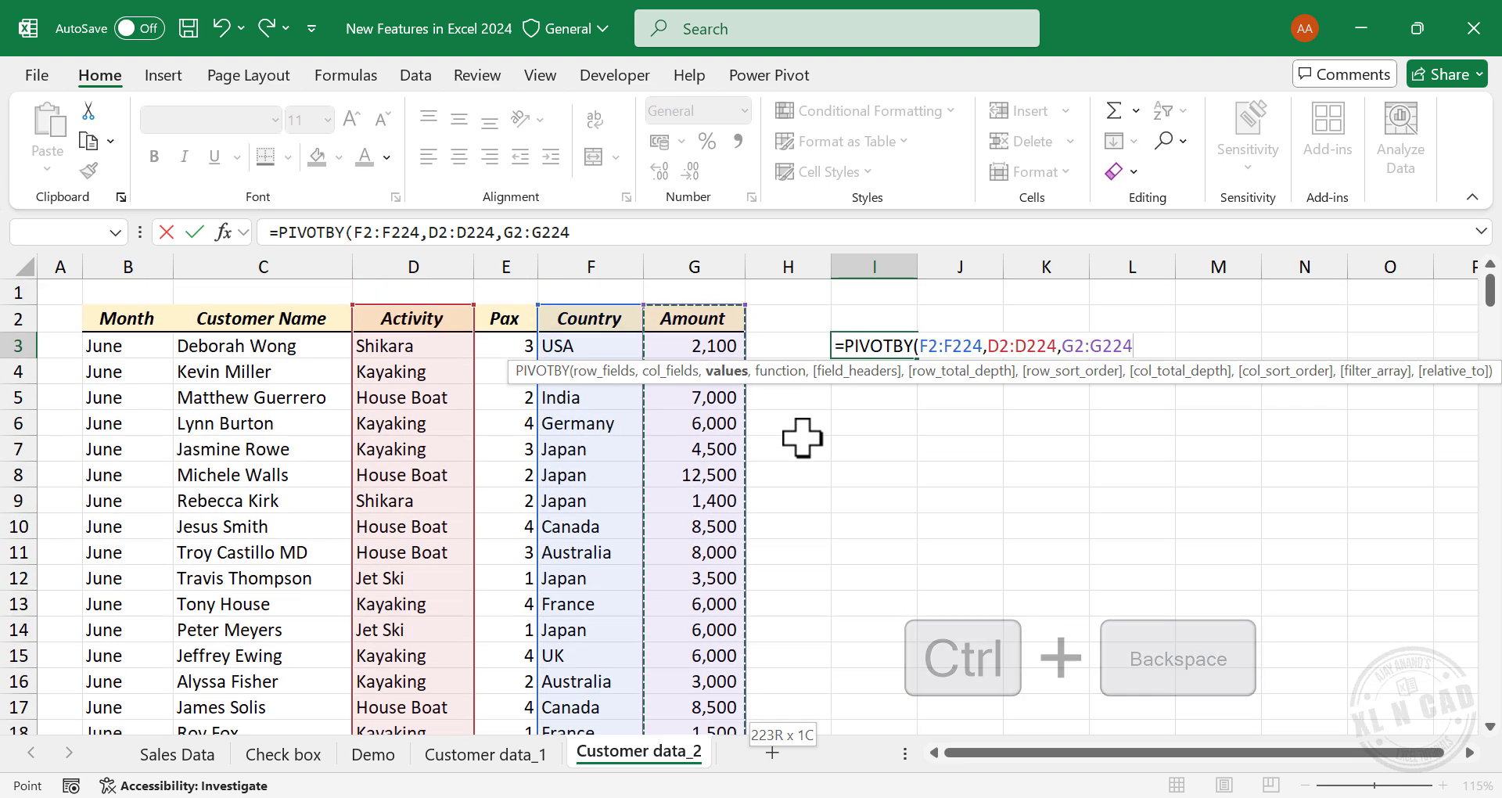
pyautogui.write(',')
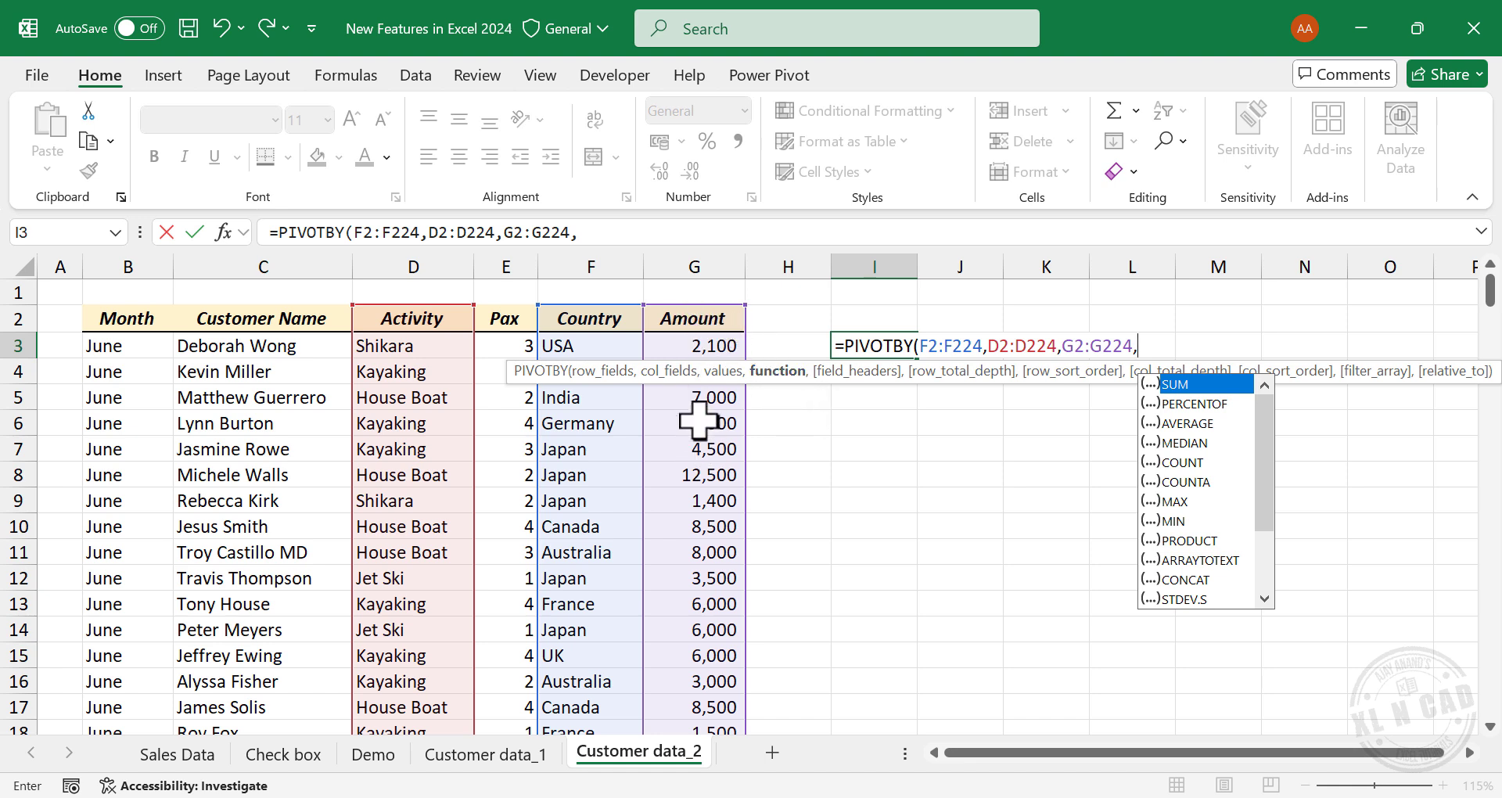
pyautogui.moveTo(1241, 421)
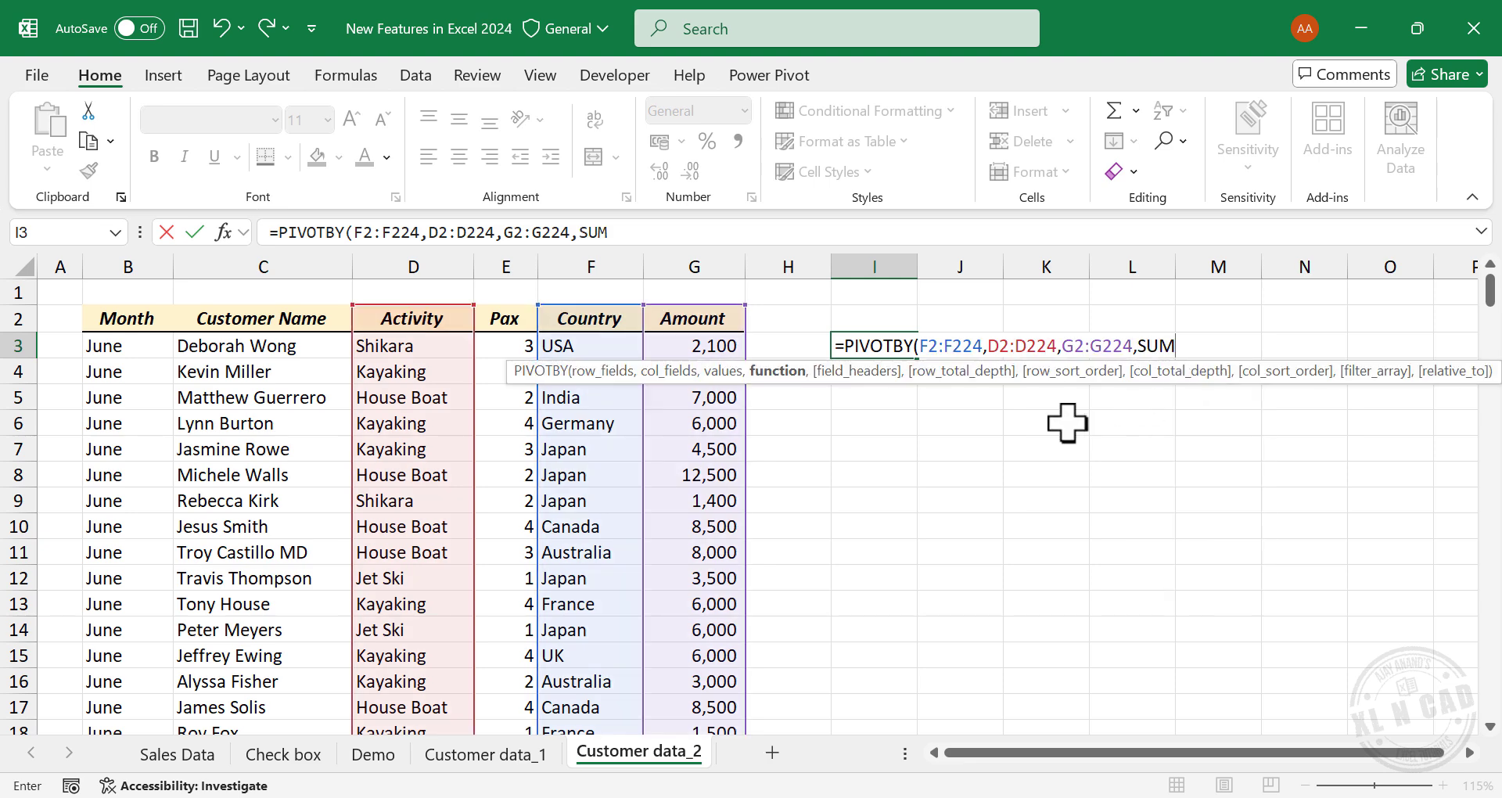
pyautogui.press('Enter')
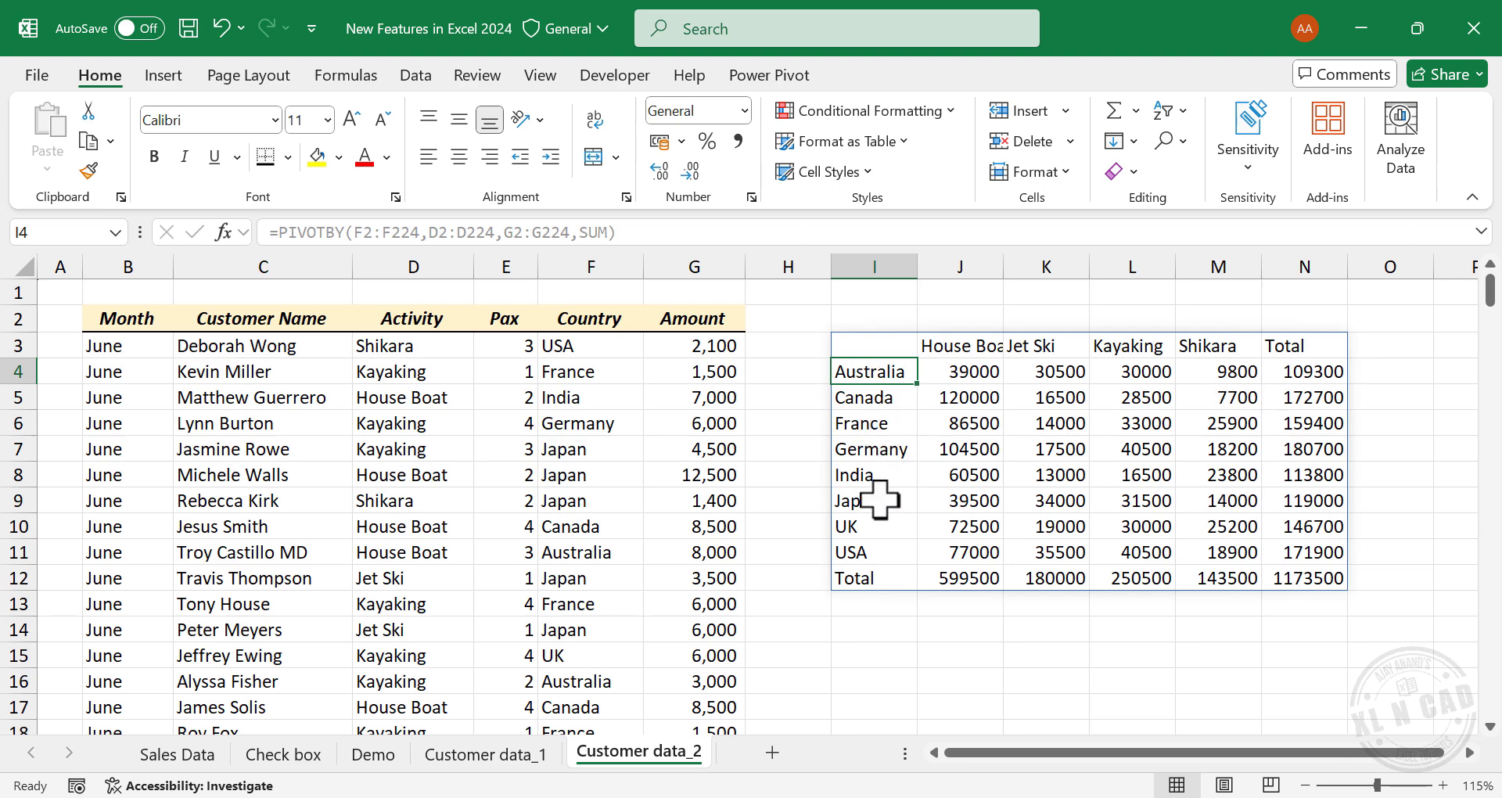
pyautogui.moveTo(1227, 355)
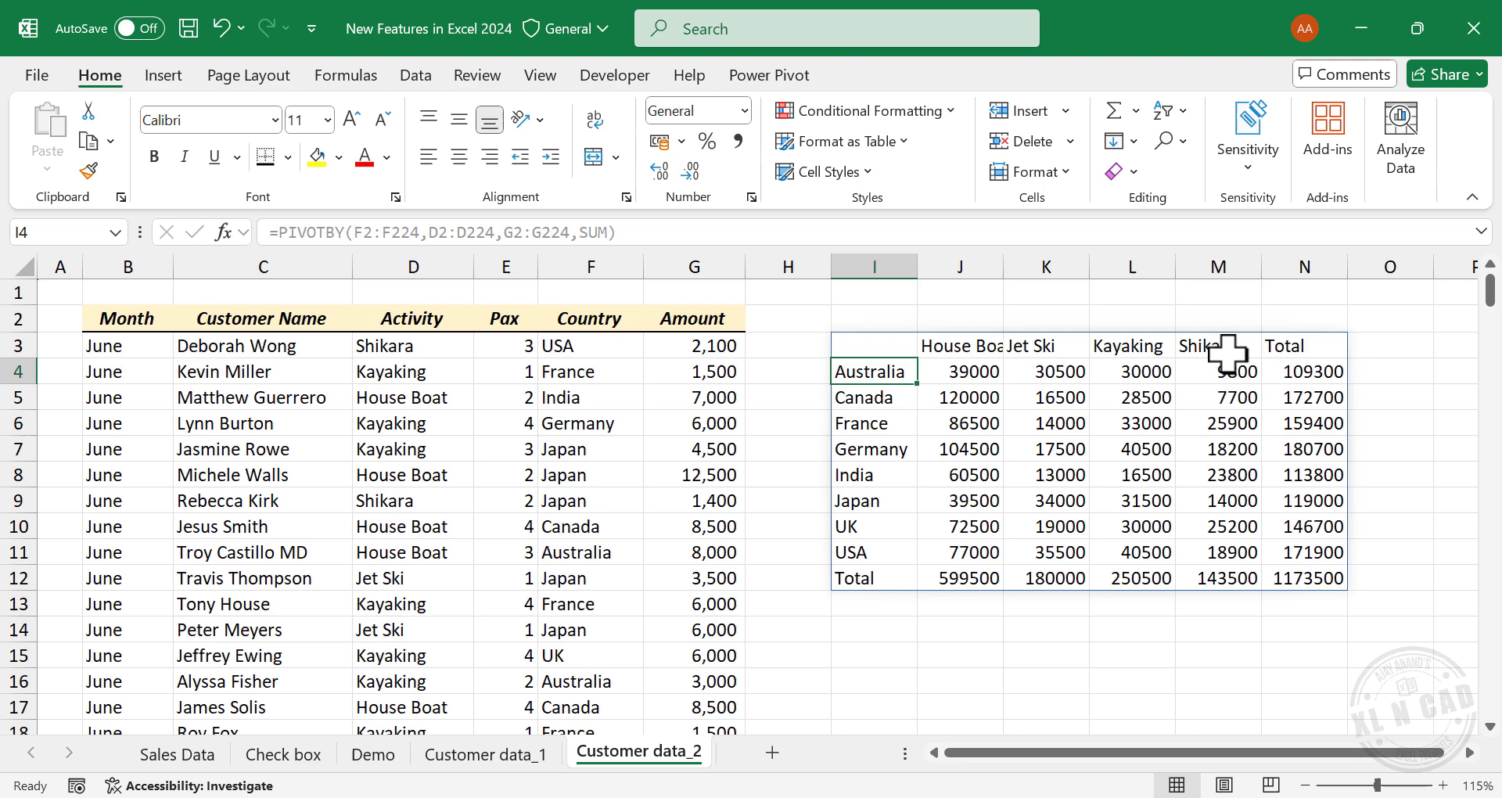
pyautogui.moveTo(1081, 604)
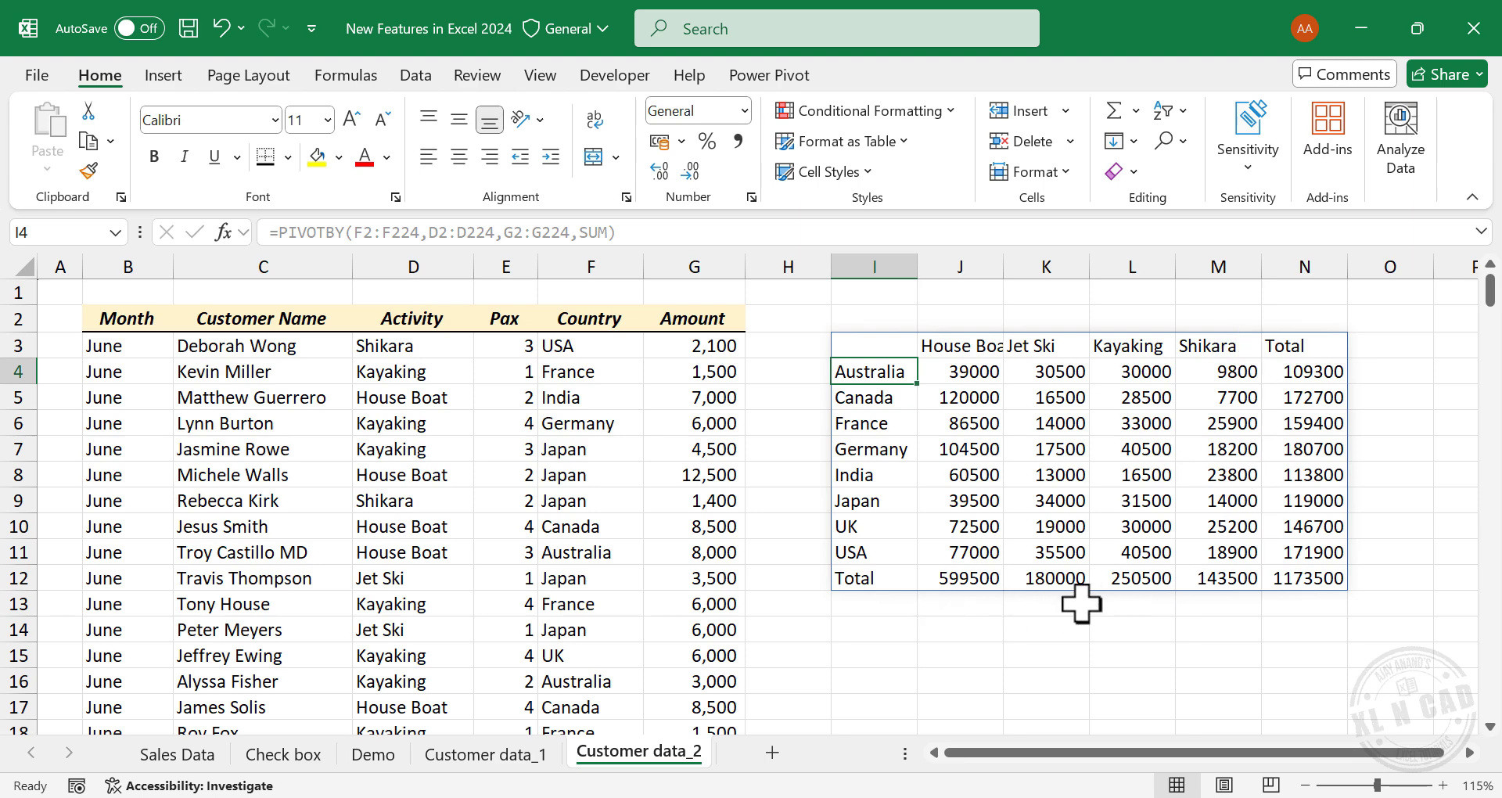
pyautogui.moveTo(1322, 470)
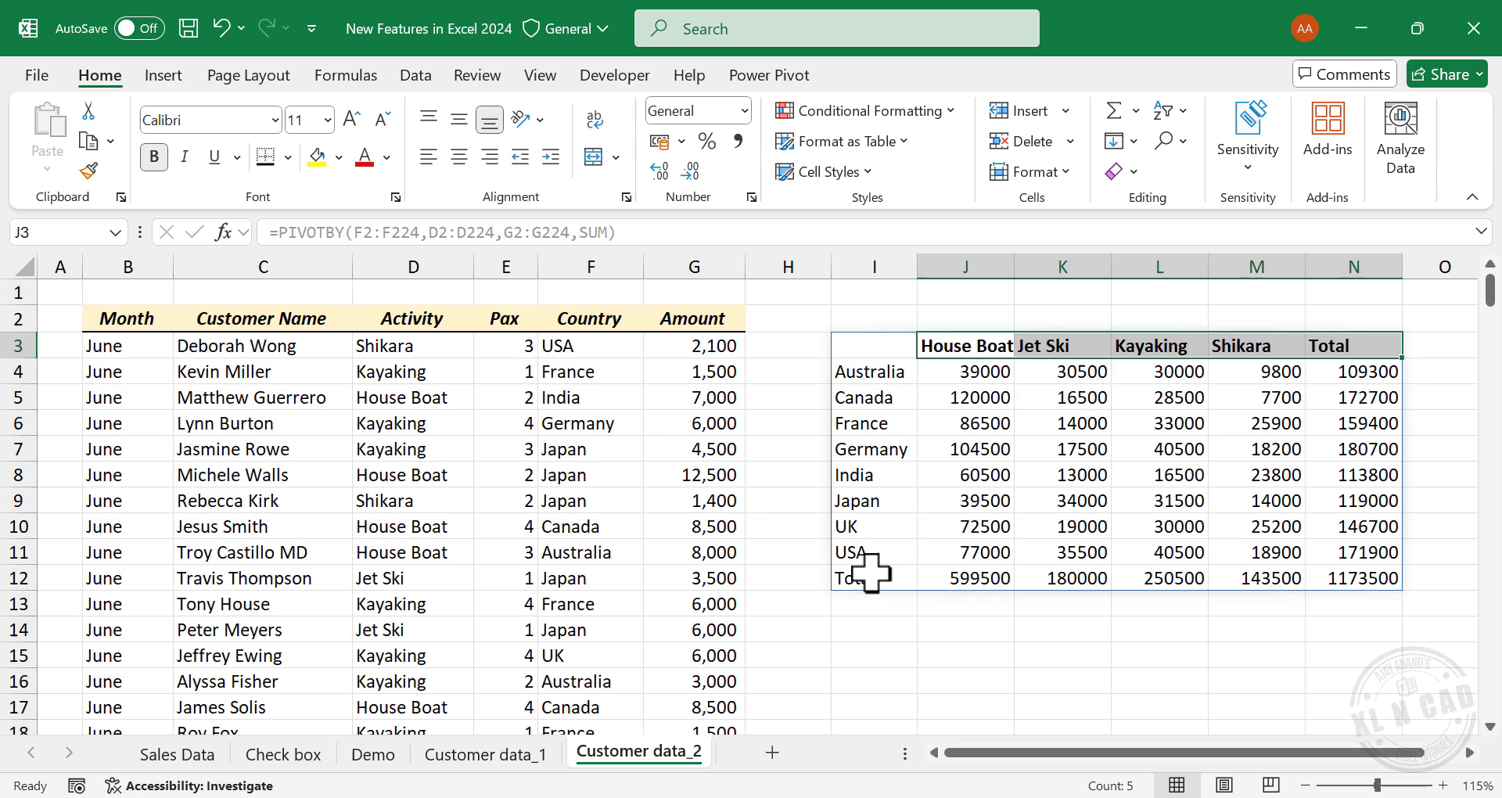
# Bold the activity headers and Total row and give the amounts comma grouping
pyautogui.click(859, 577)
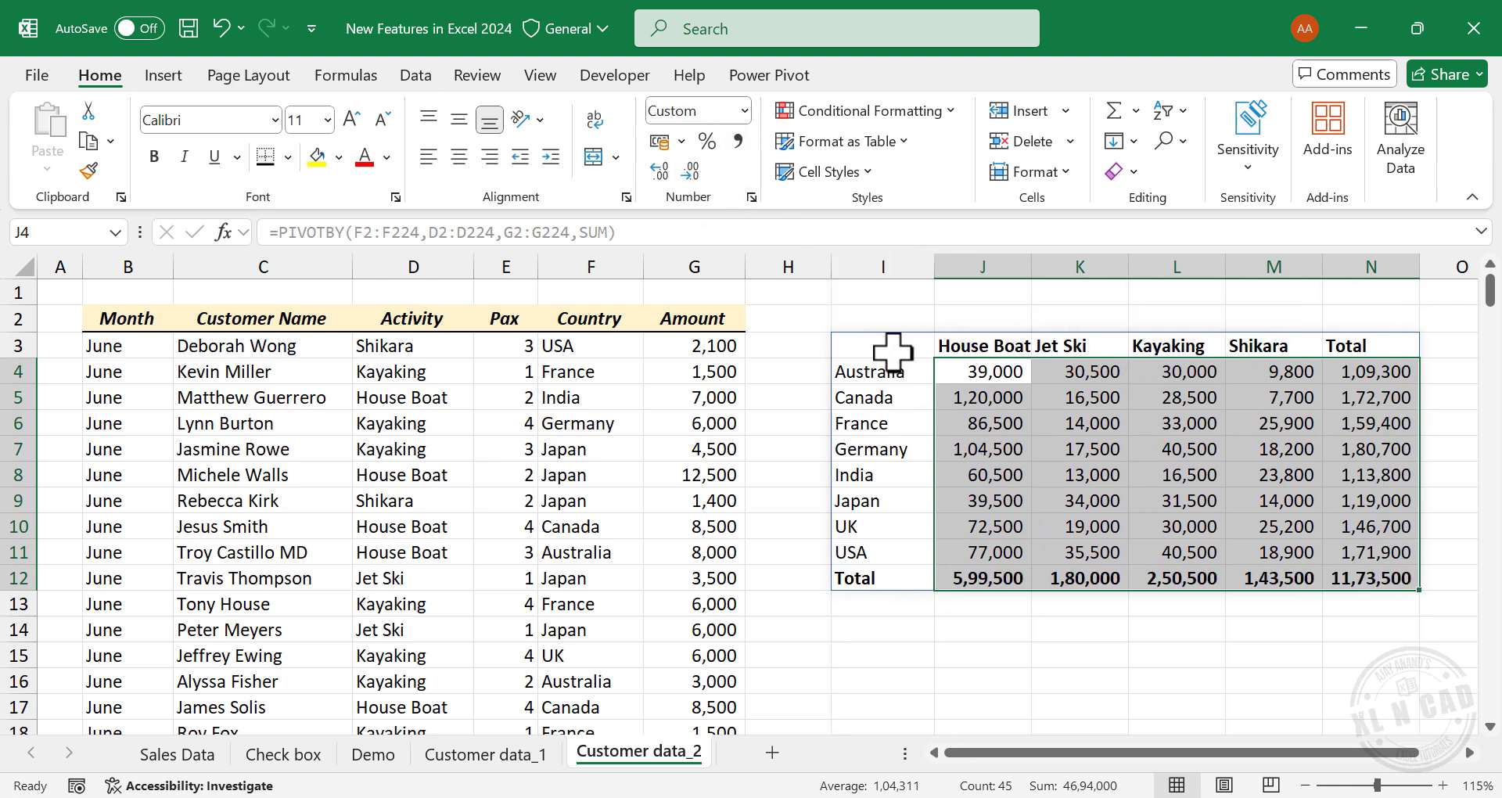
pyautogui.click(882, 345)
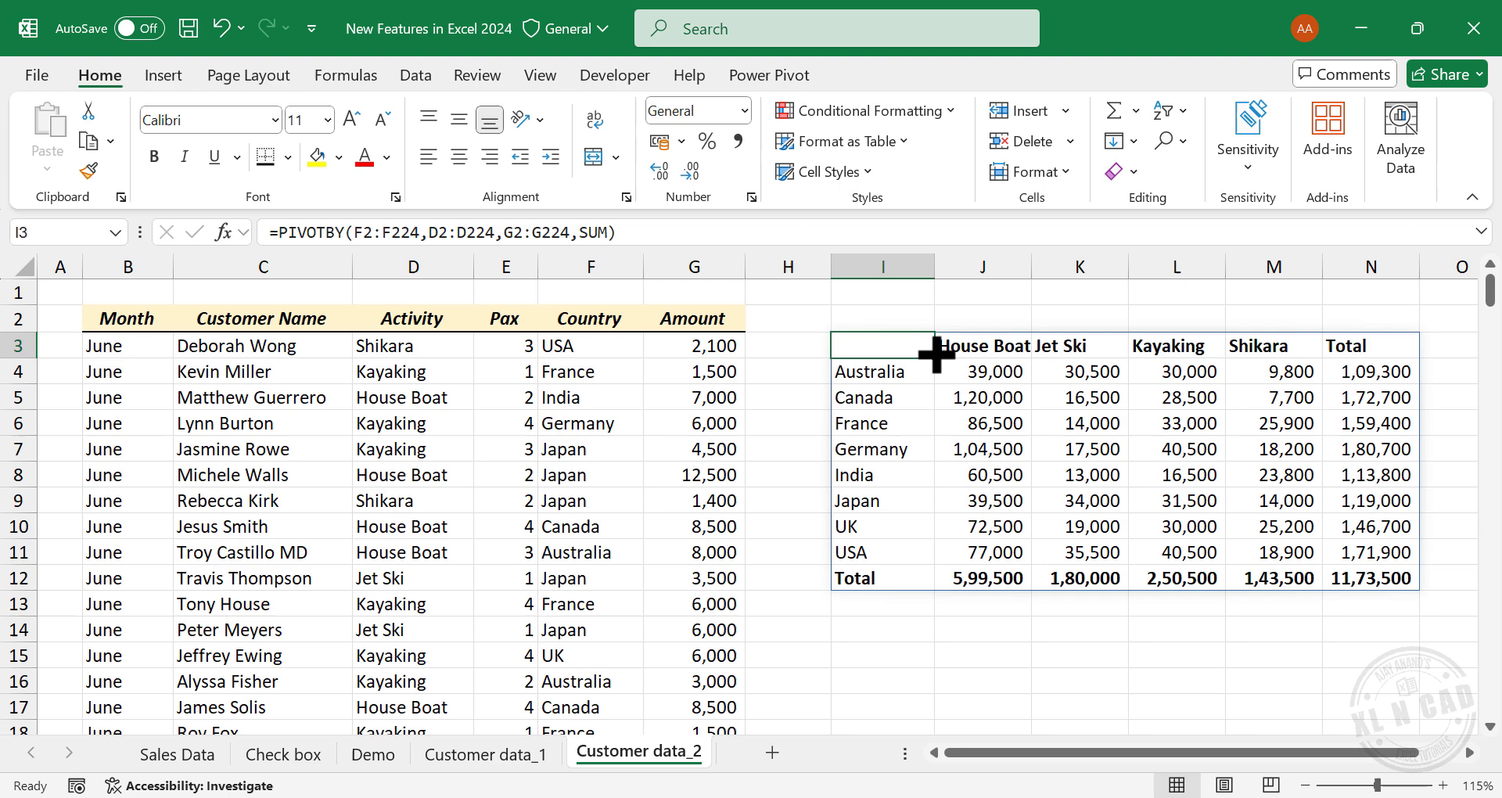
pyautogui.moveTo(1130, 468)
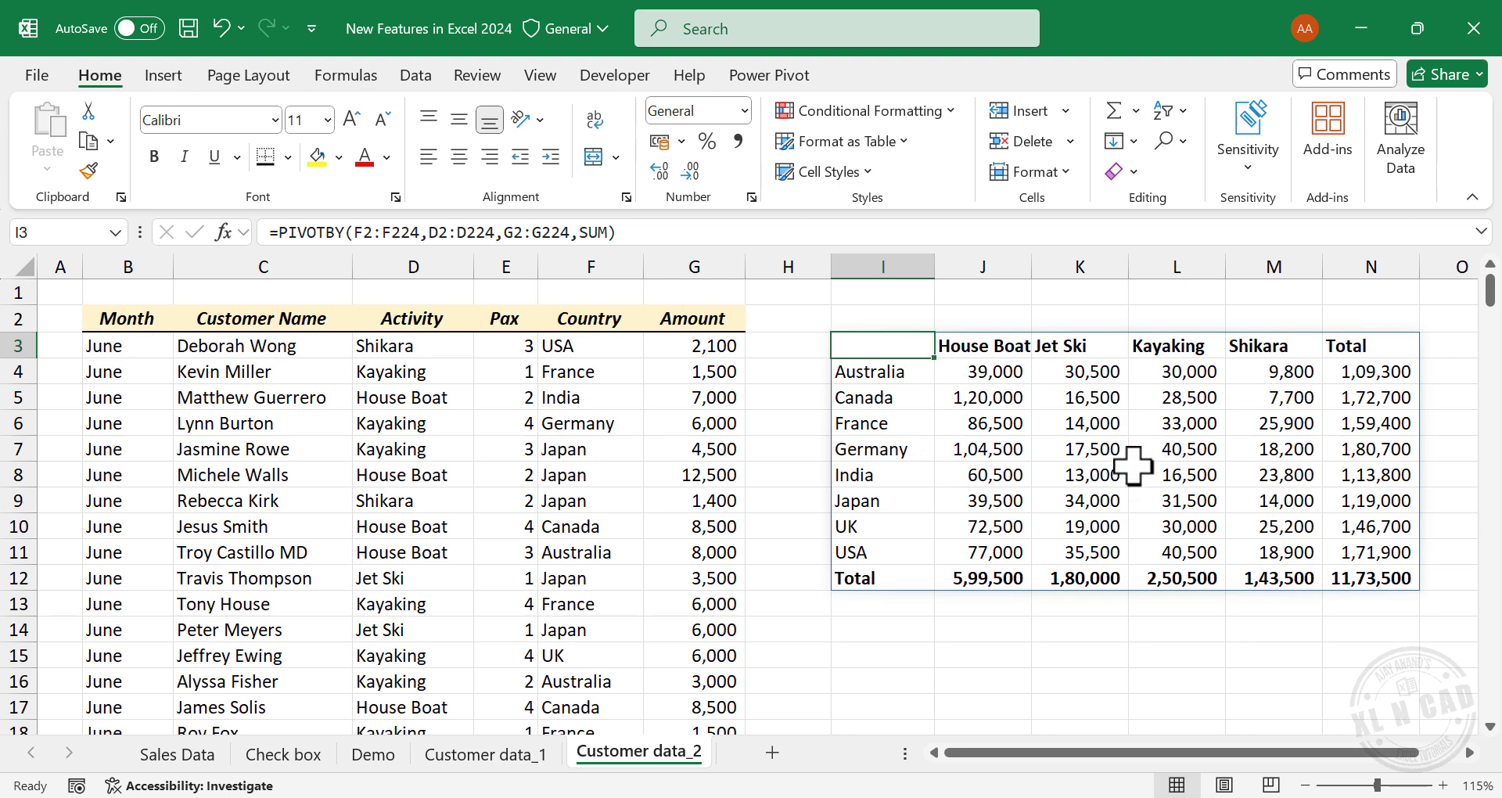
pyautogui.moveTo(476, 484)
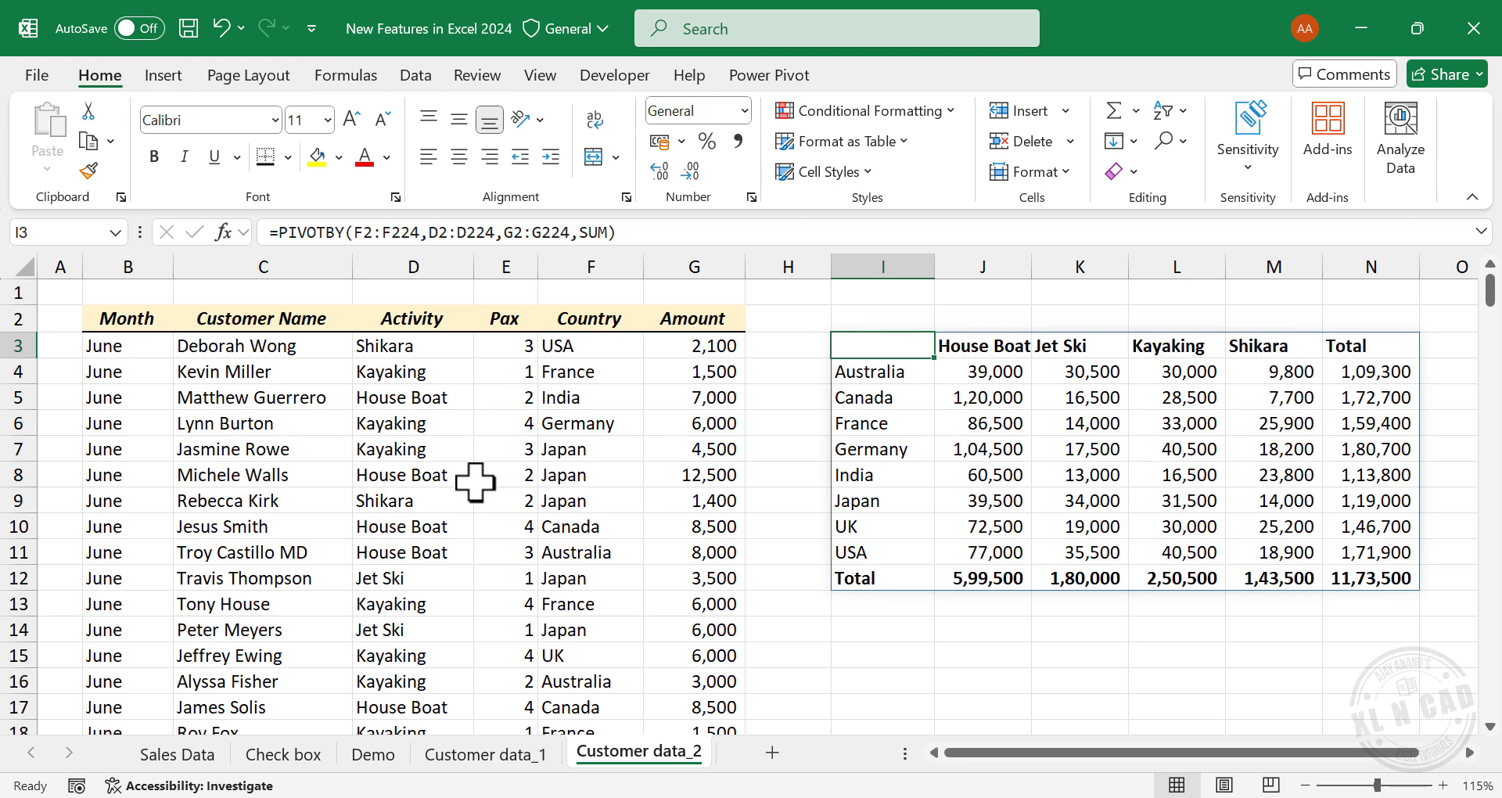
# Start a PivotTable from the customer data, placed on the existing sheet at I14
pyautogui.click(412, 449)
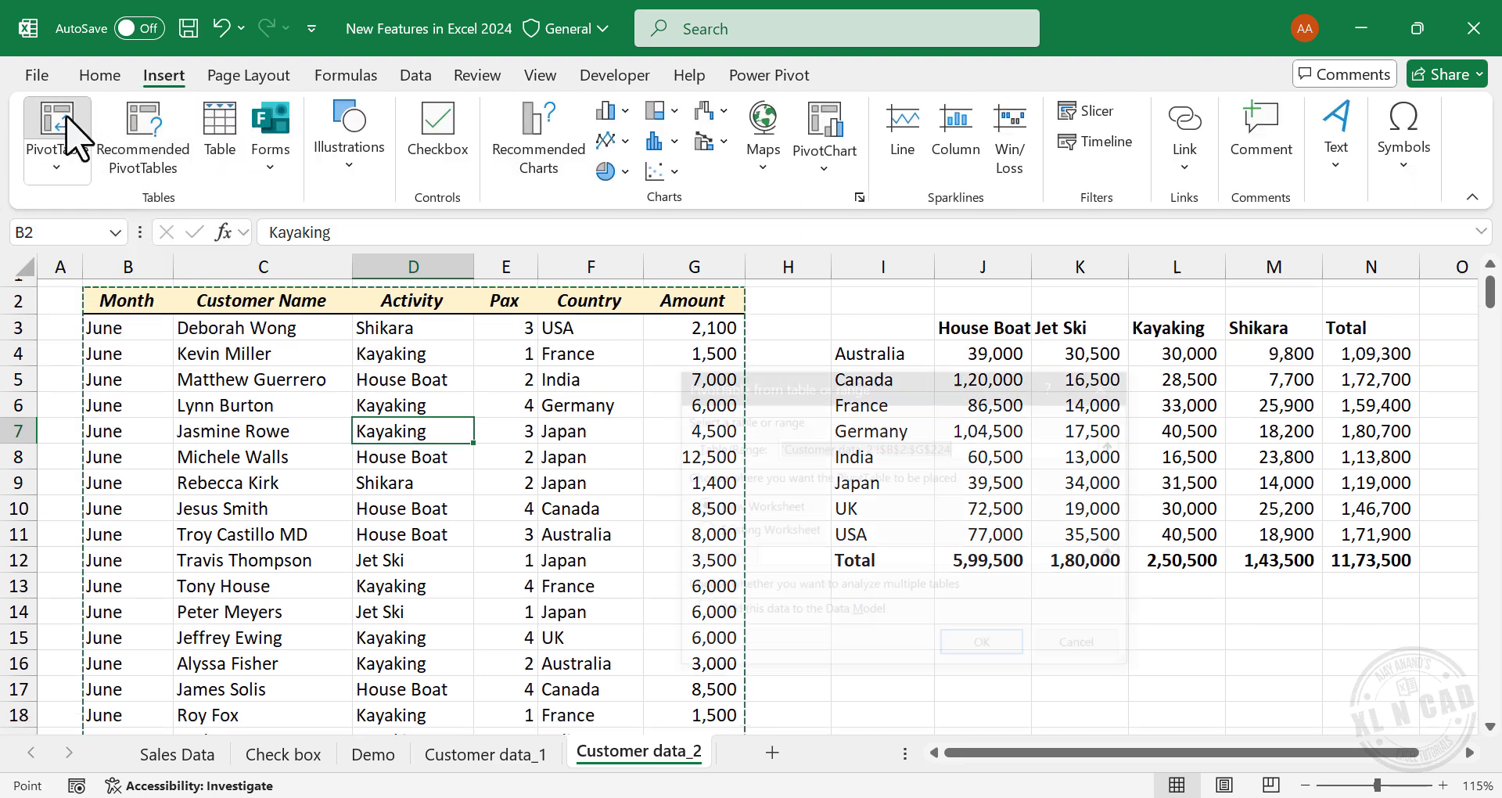
pyautogui.click(55, 130)
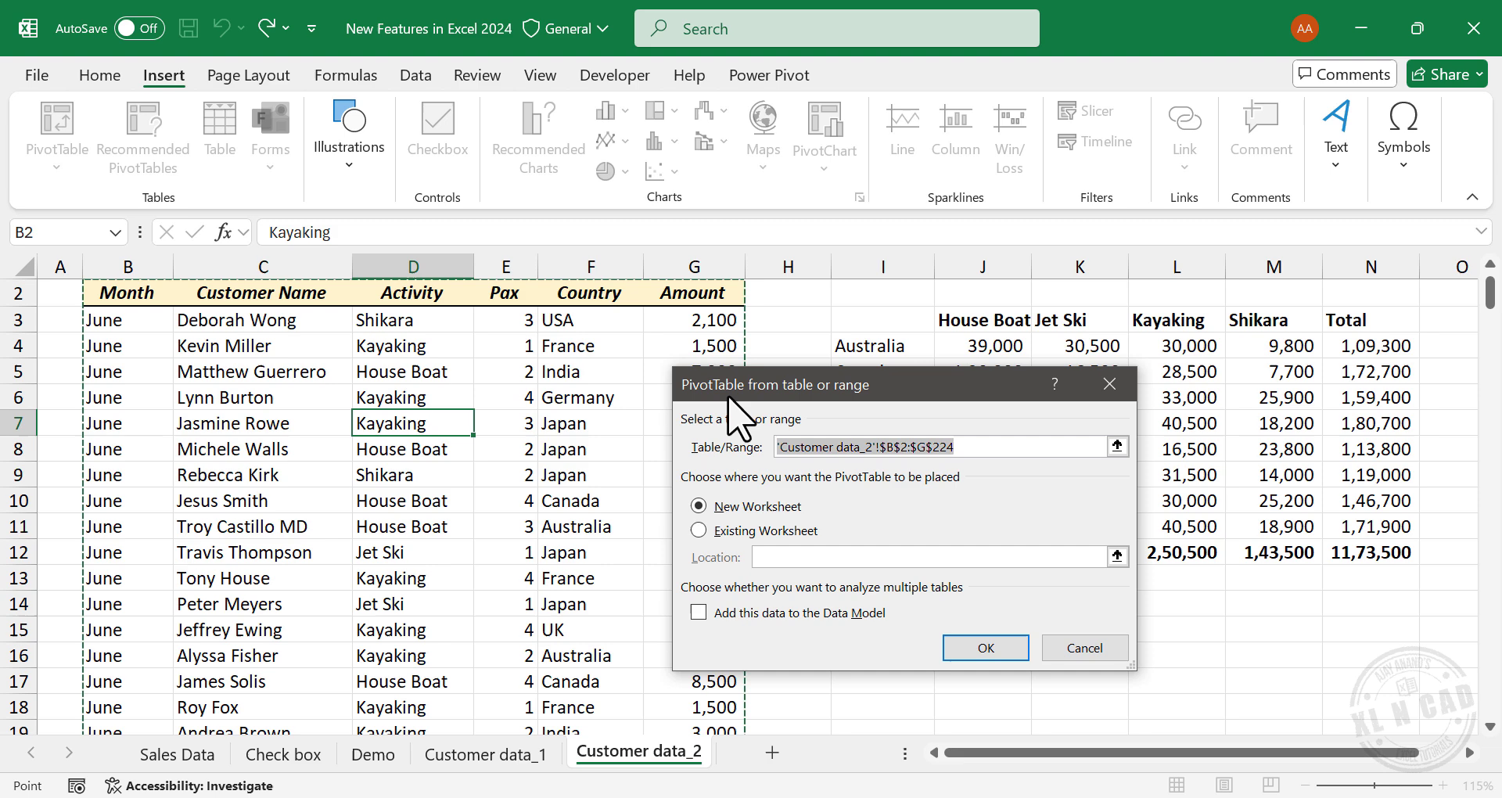
pyautogui.moveTo(784, 417)
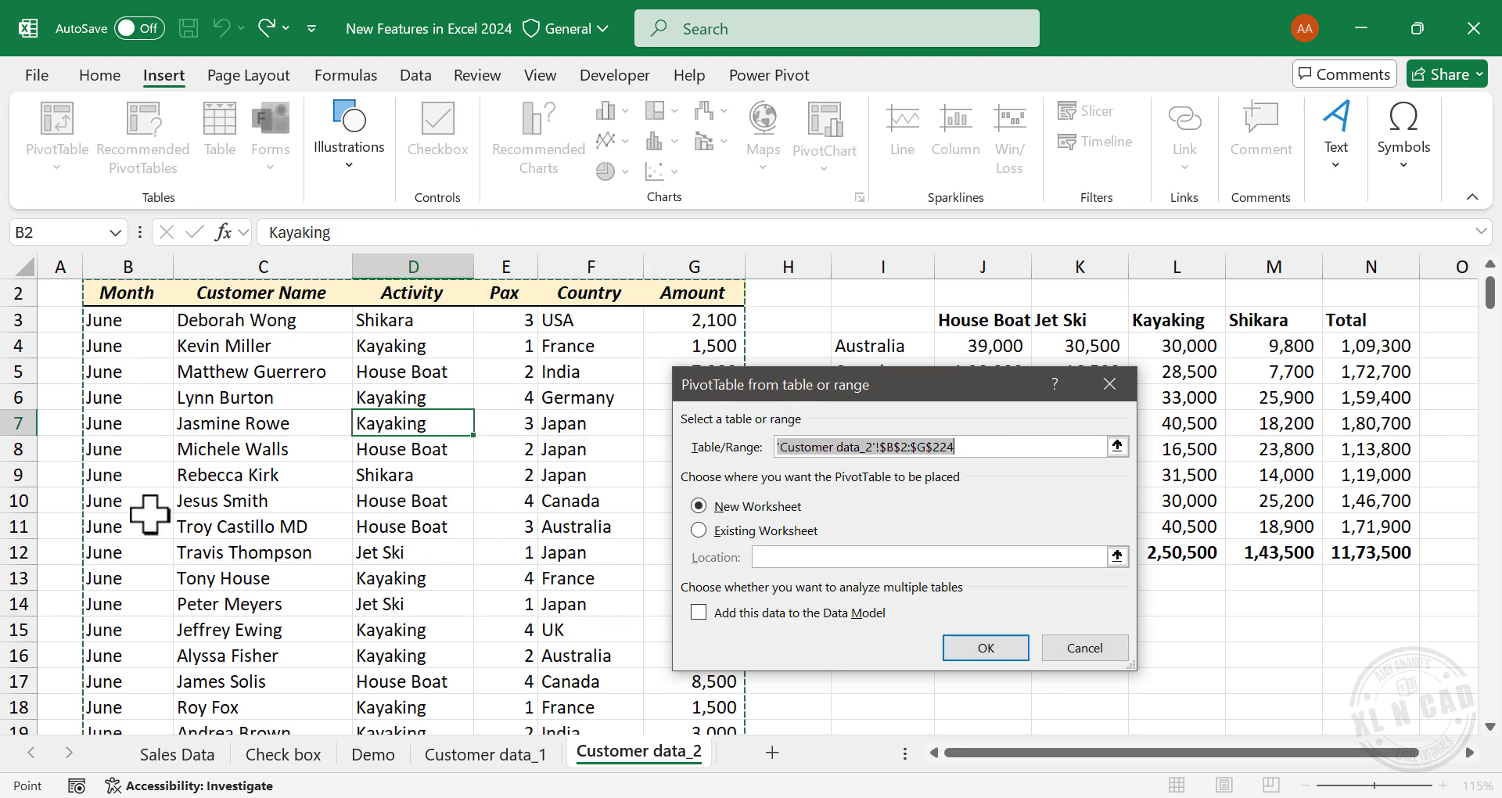
pyautogui.scroll(-3)
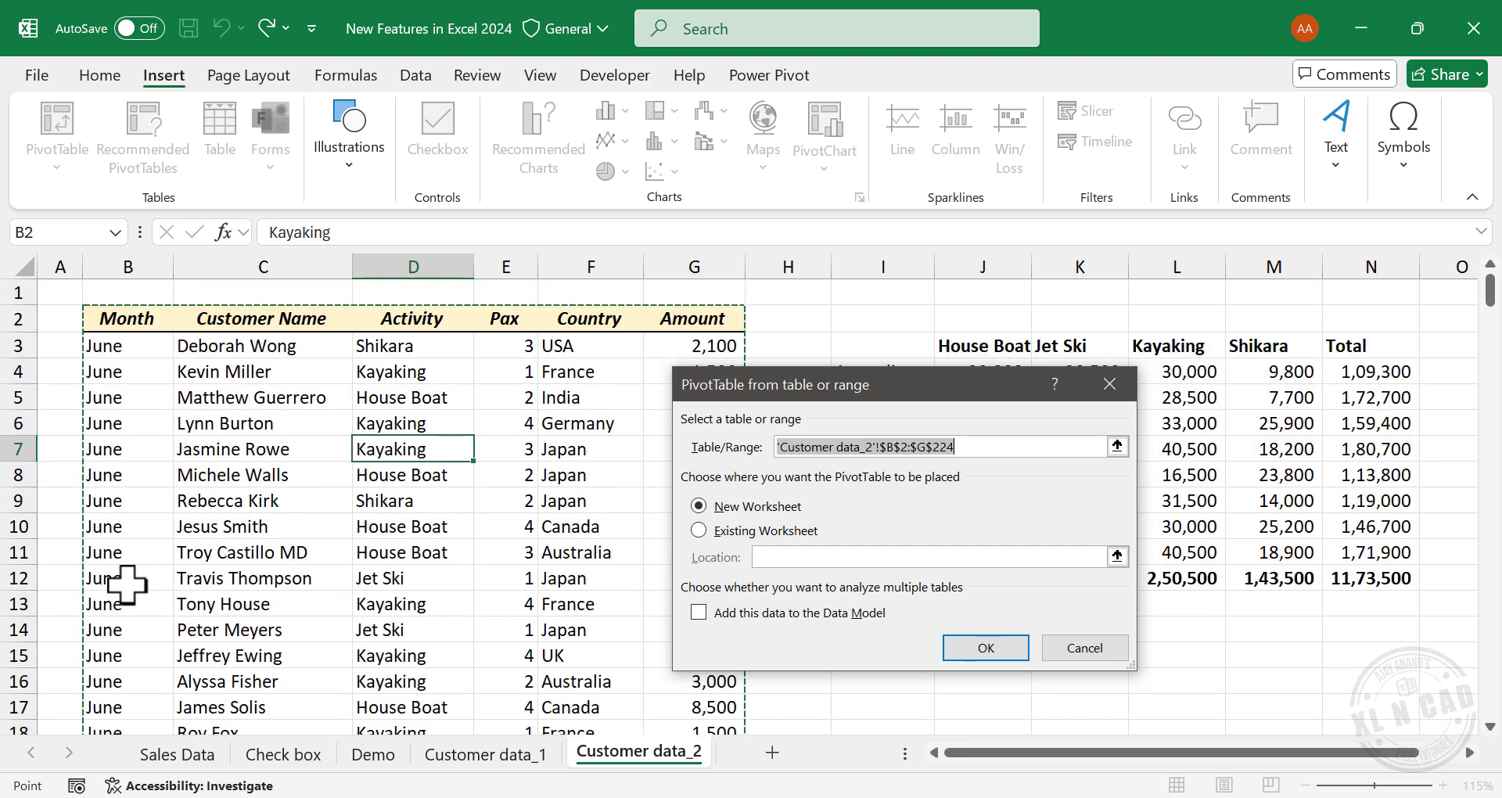
pyautogui.moveTo(574, 479)
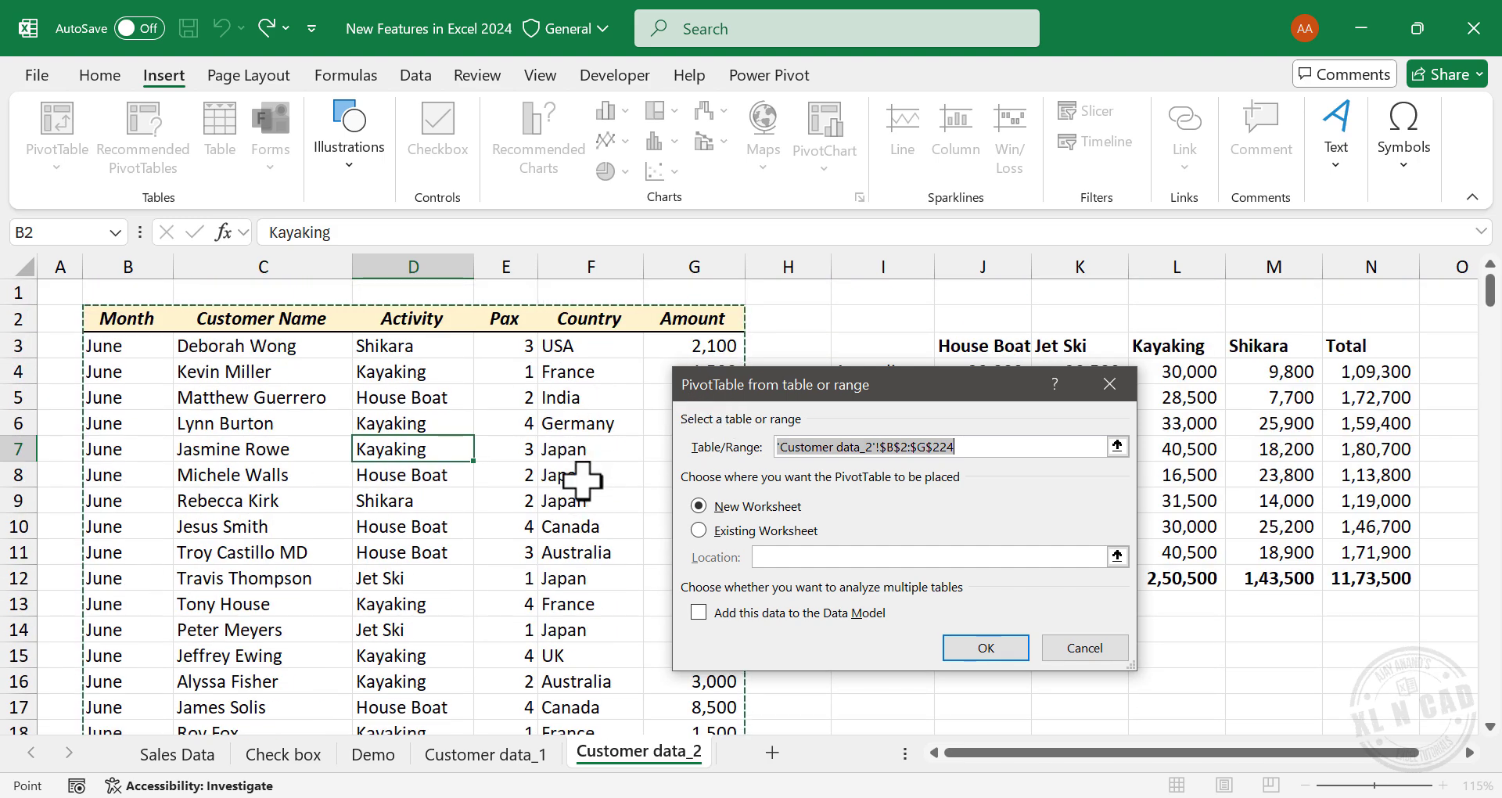
pyautogui.moveTo(718, 551)
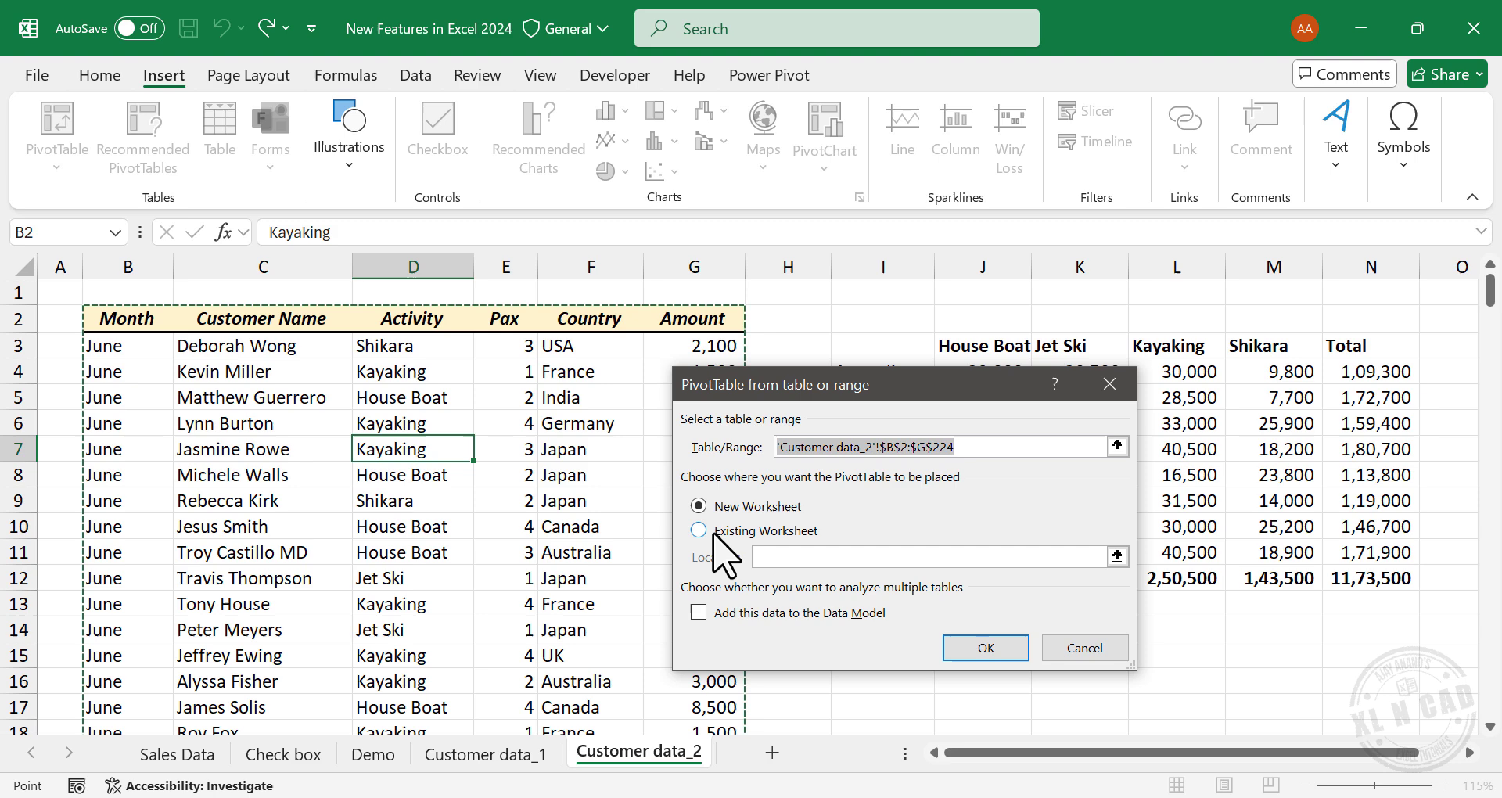
pyautogui.click(700, 531)
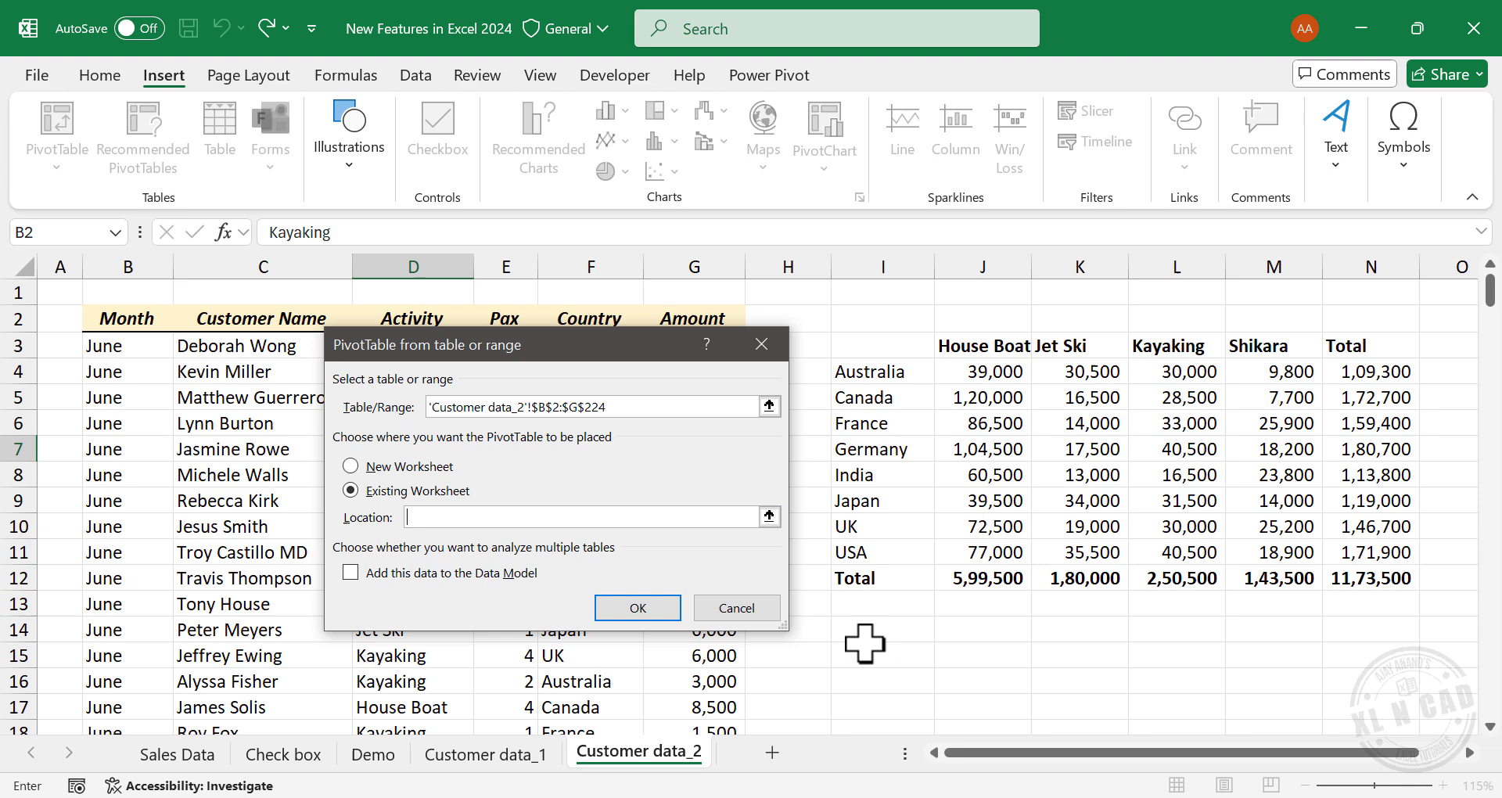
pyautogui.click(881, 629)
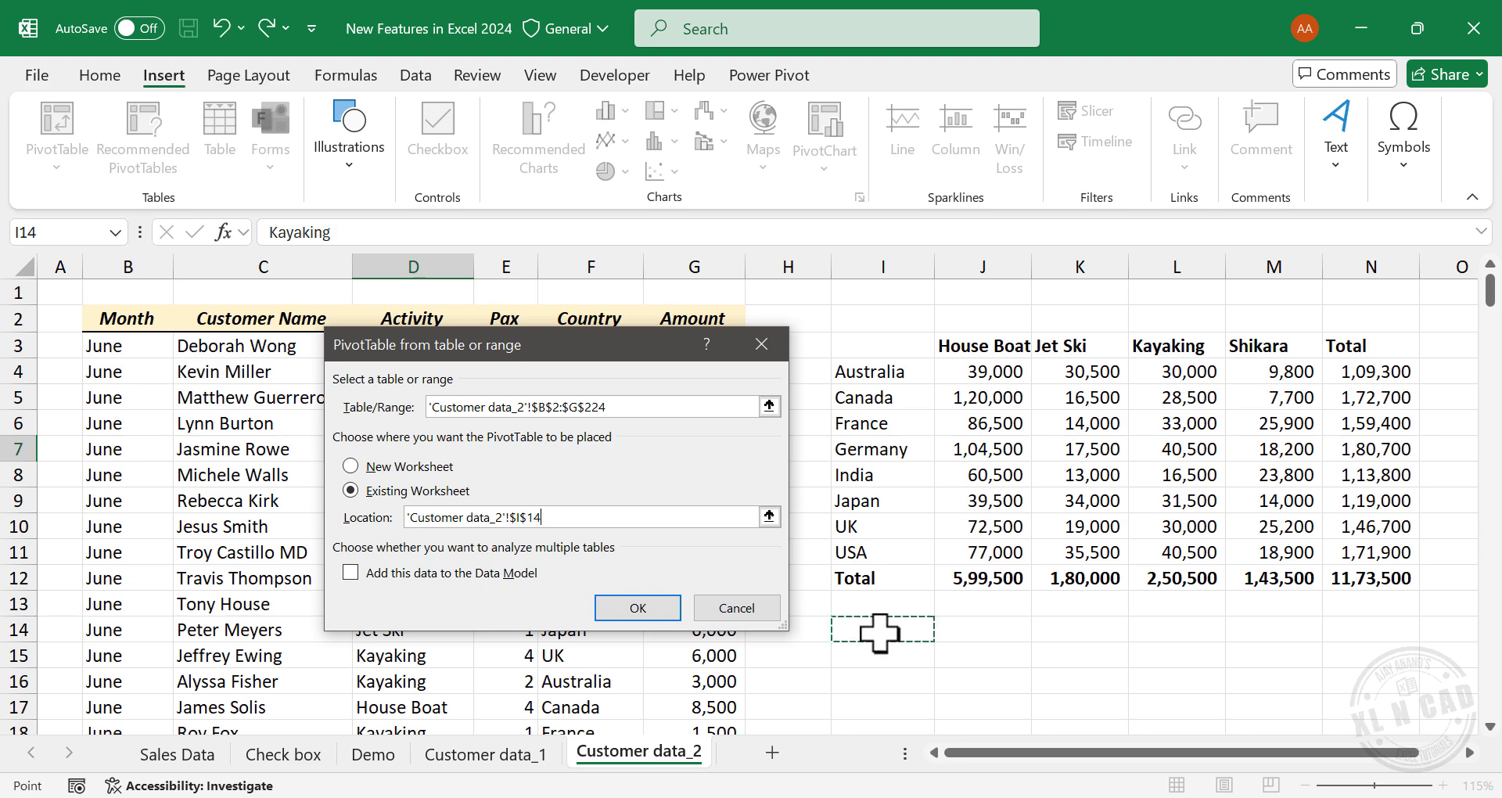
# Create the PivotTable with Country rows, Activity columns and Sum of Amount values
pyautogui.click(636, 607)
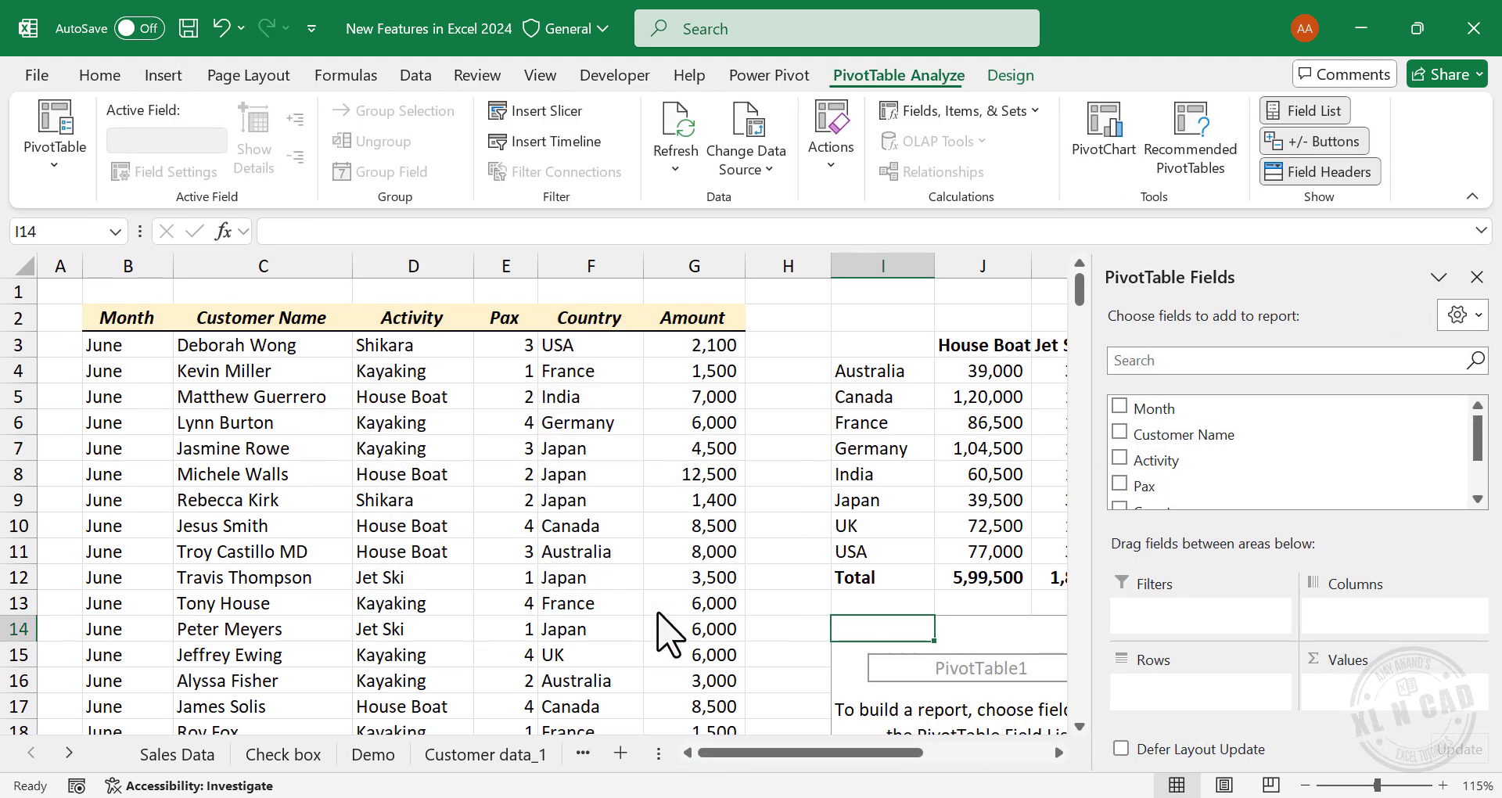
pyautogui.scroll(-3)
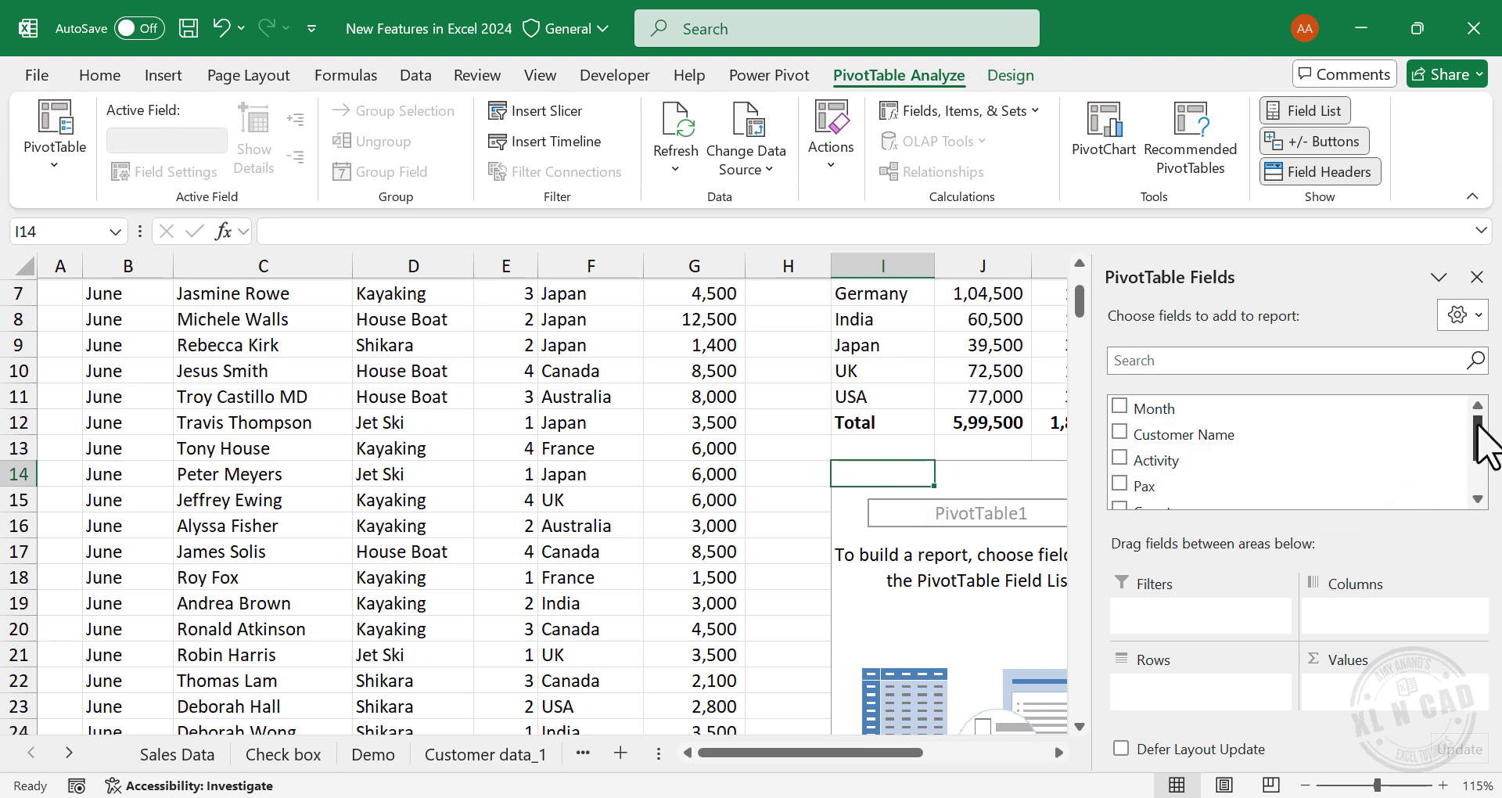
pyautogui.scroll(-3)
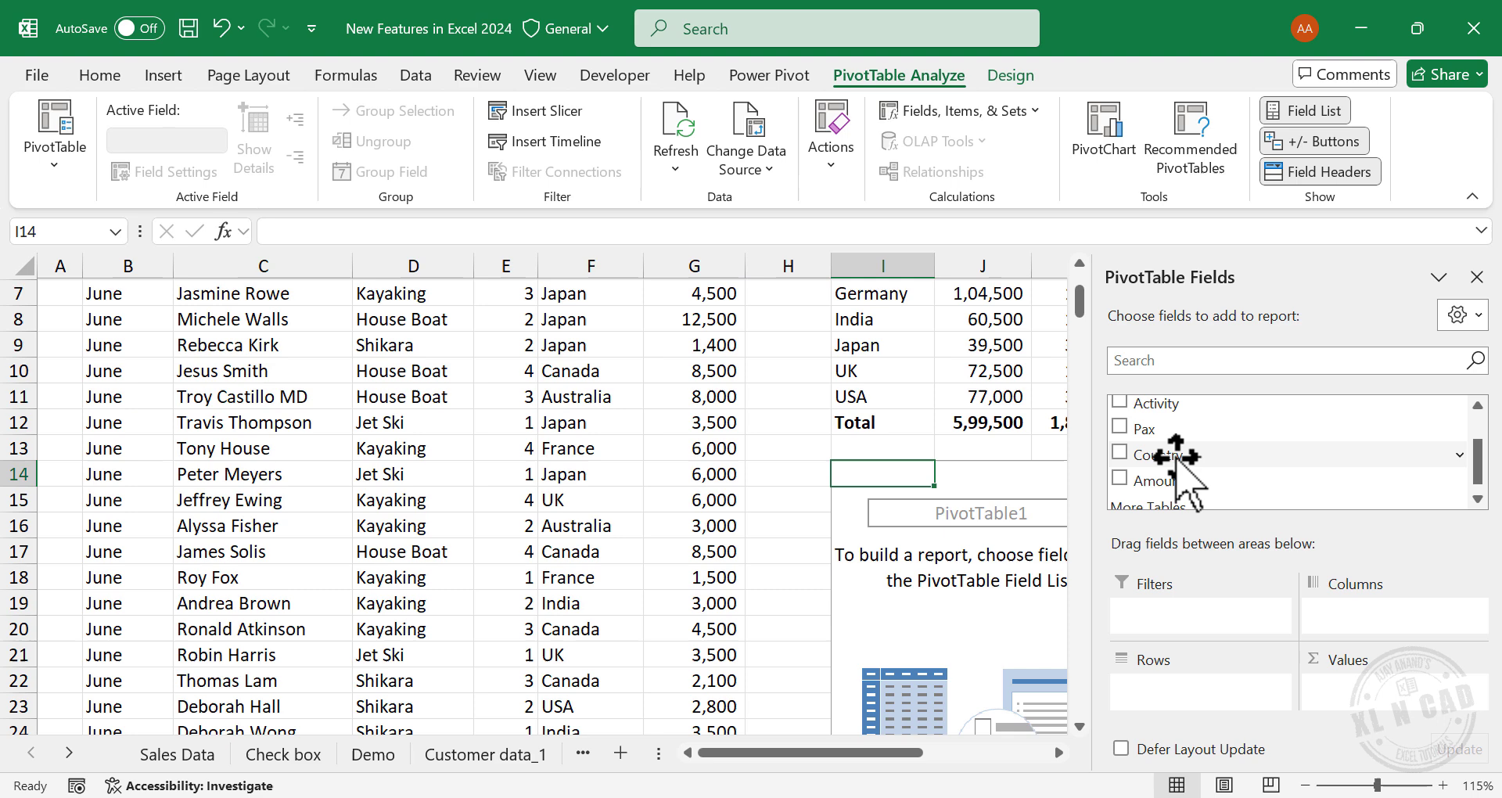
pyautogui.moveTo(1163, 454); pyautogui.dragTo(1218, 691)
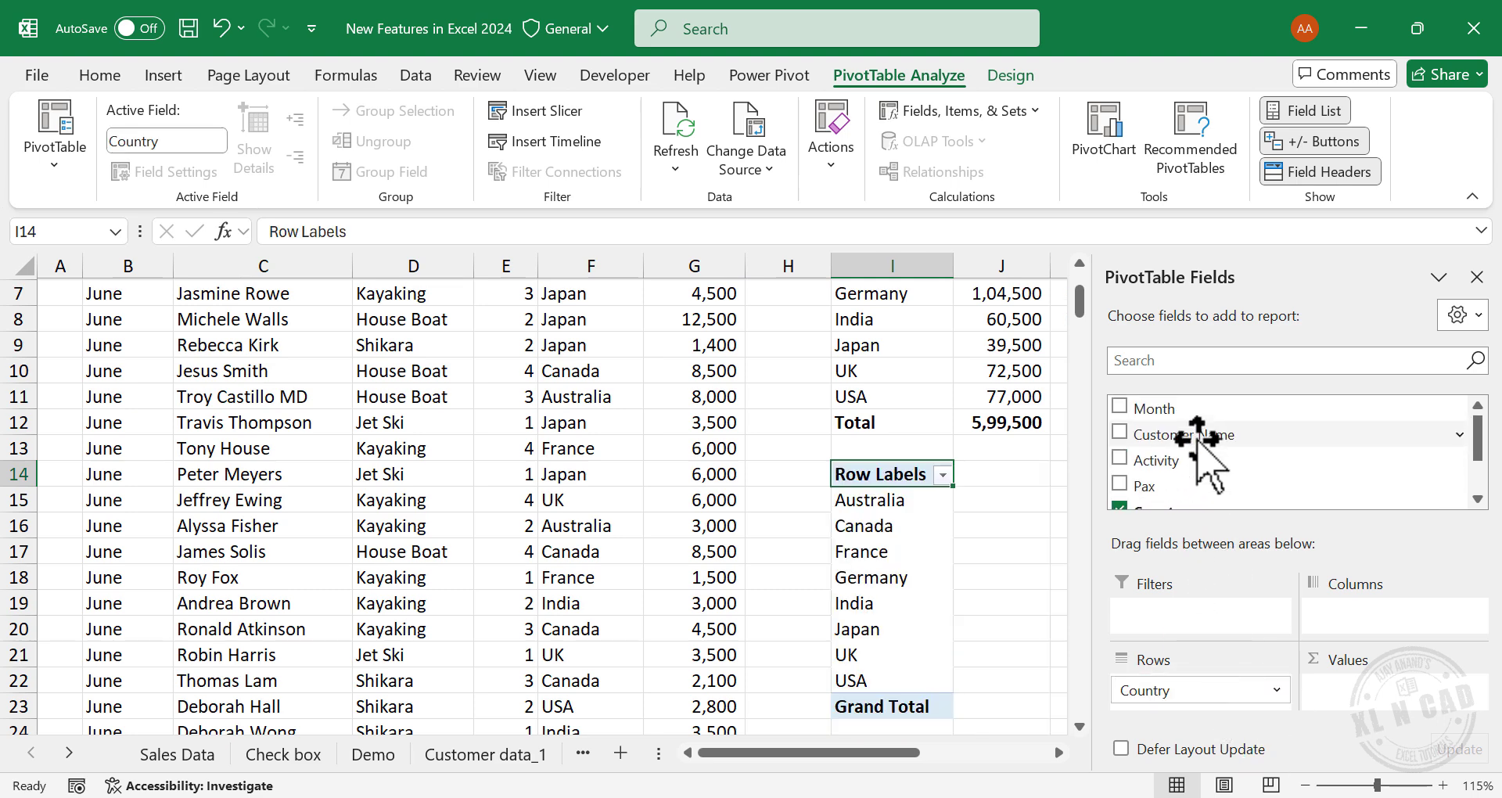
pyautogui.click(1119, 441)
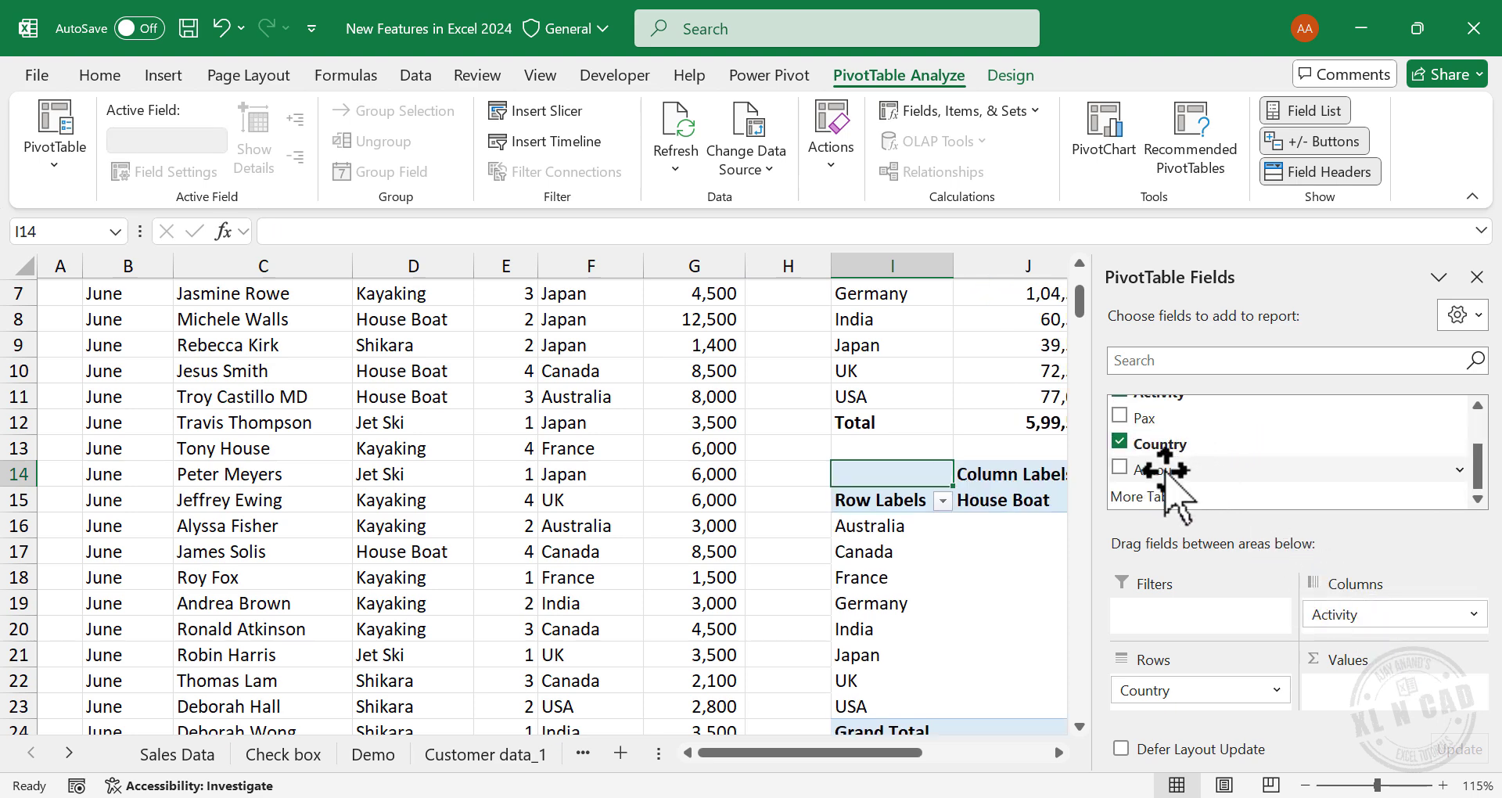
pyautogui.click(1121, 468)
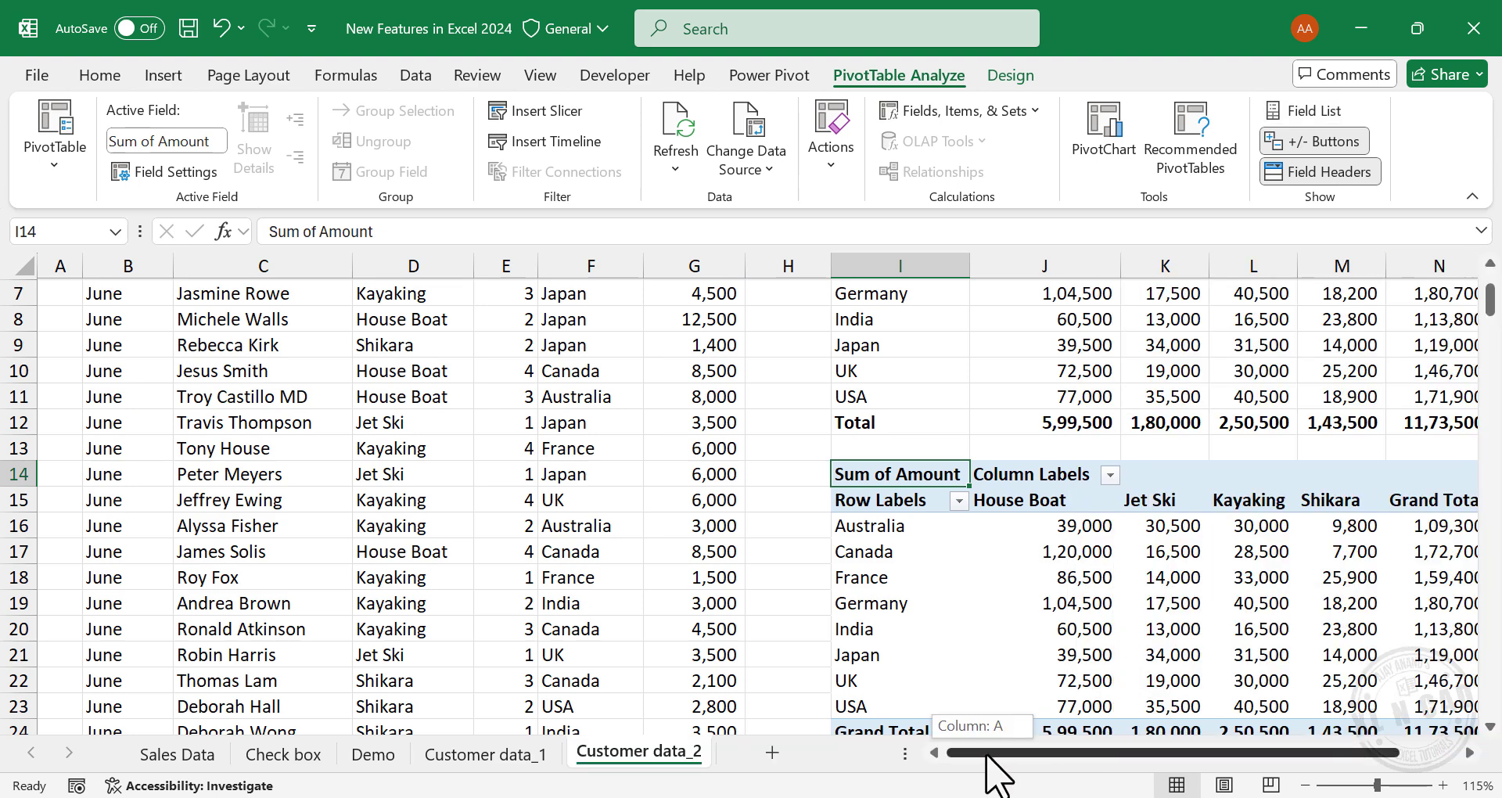
pyautogui.hscroll(3)
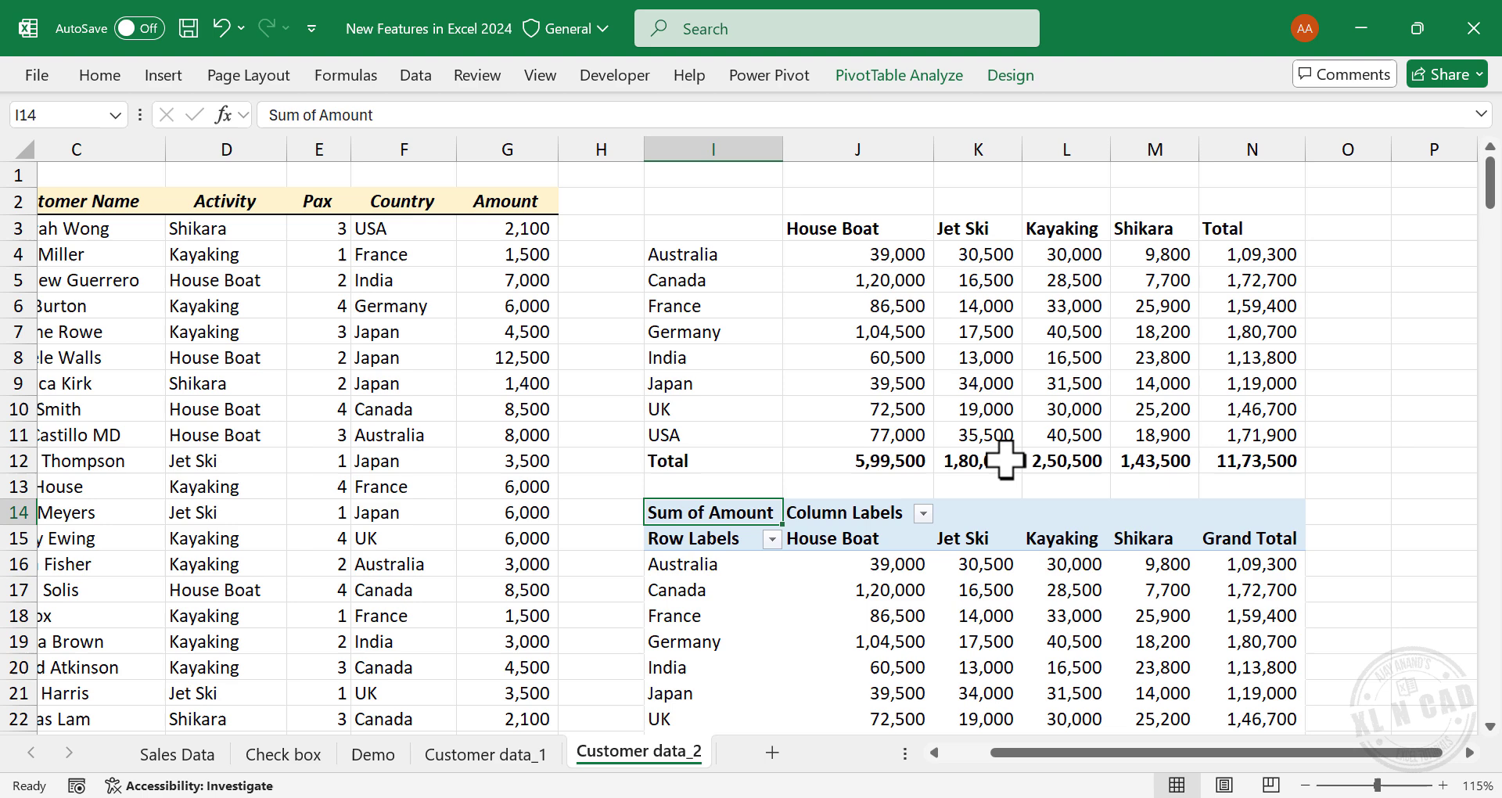
pyautogui.moveTo(911, 591)
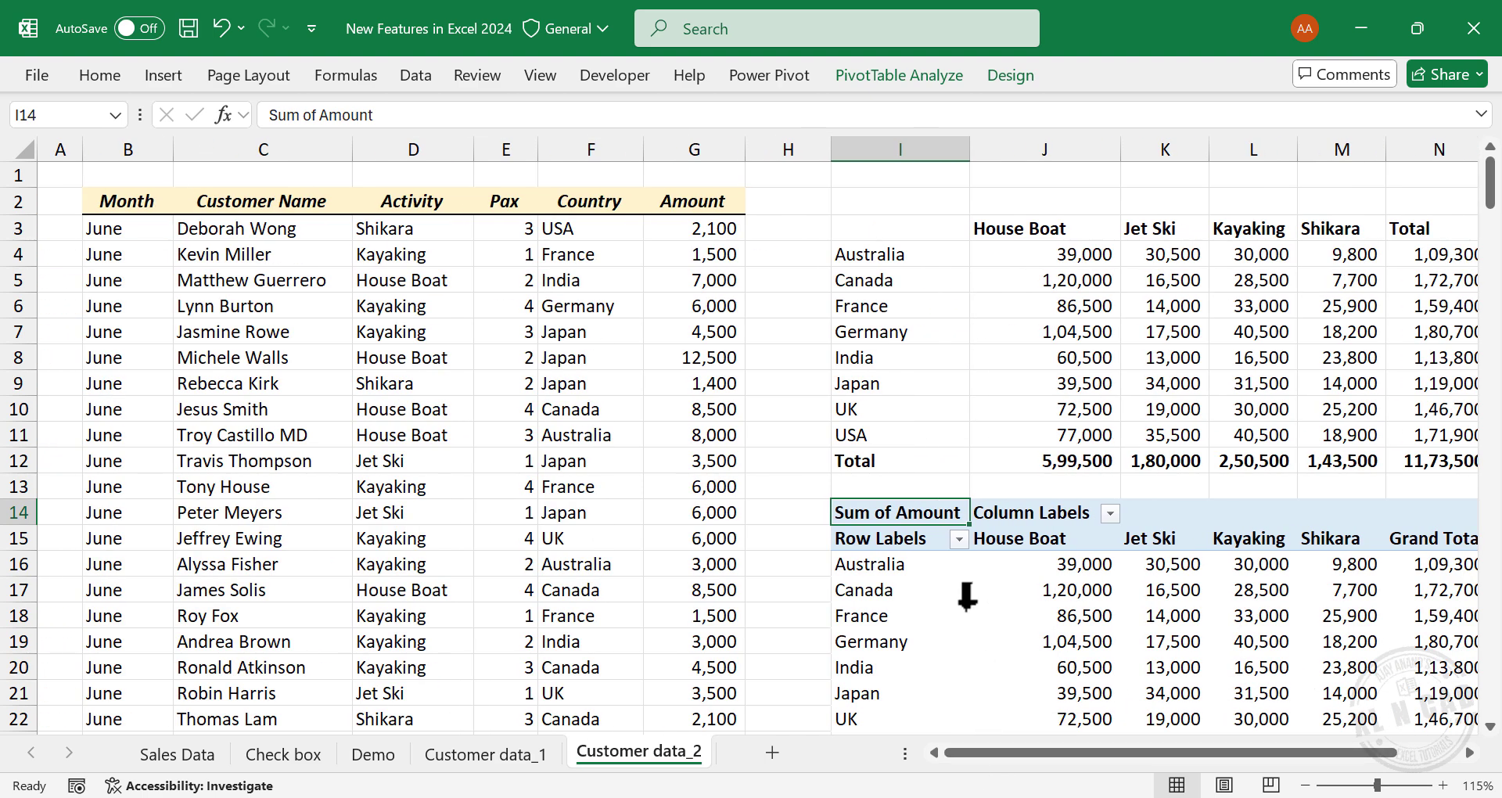
pyautogui.moveTo(654, 433)
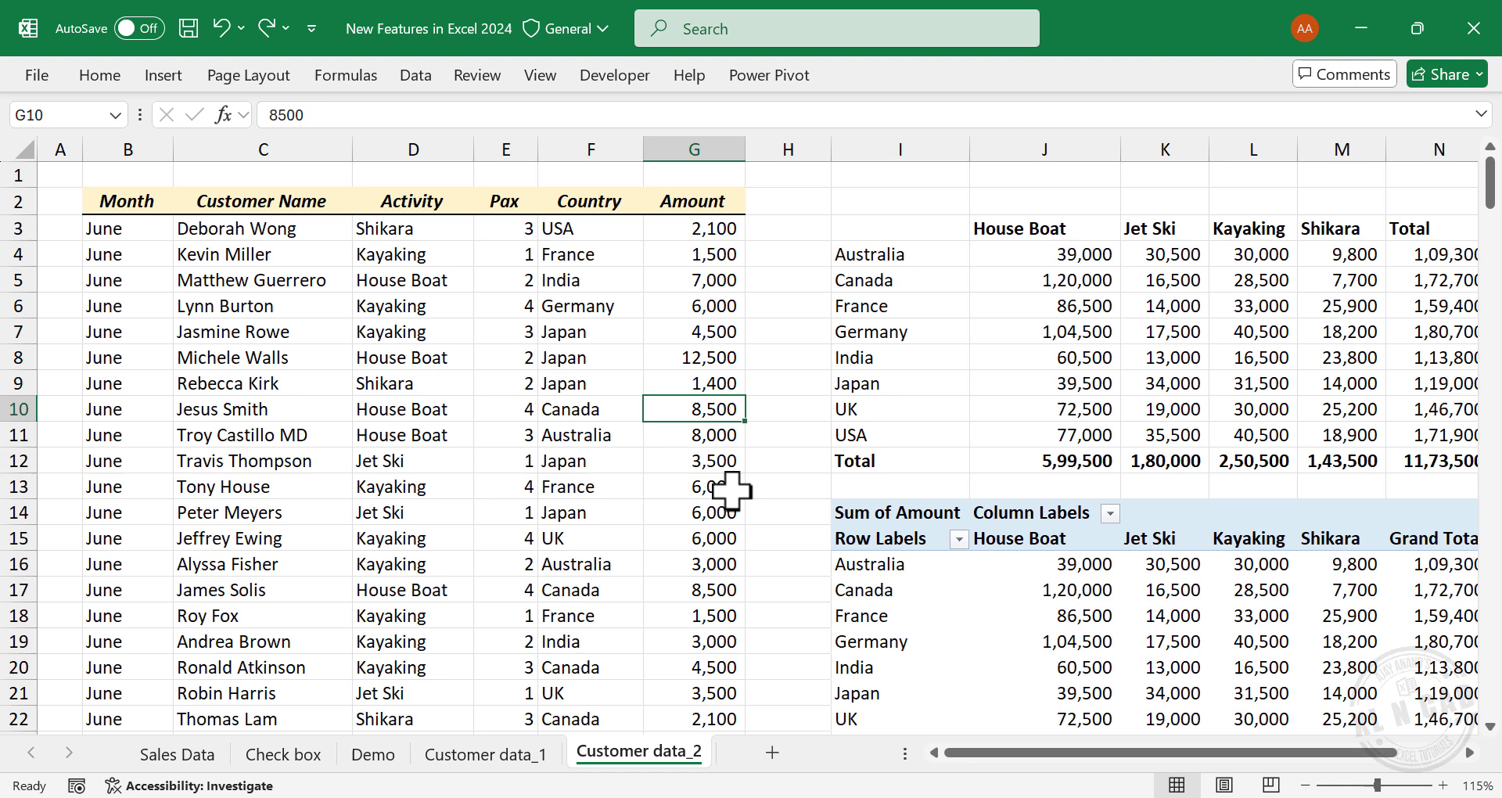
# Change the Canada house boat amount in G10 to 150000 and reach the PivotTable's Refresh option
pyautogui.write('150000')
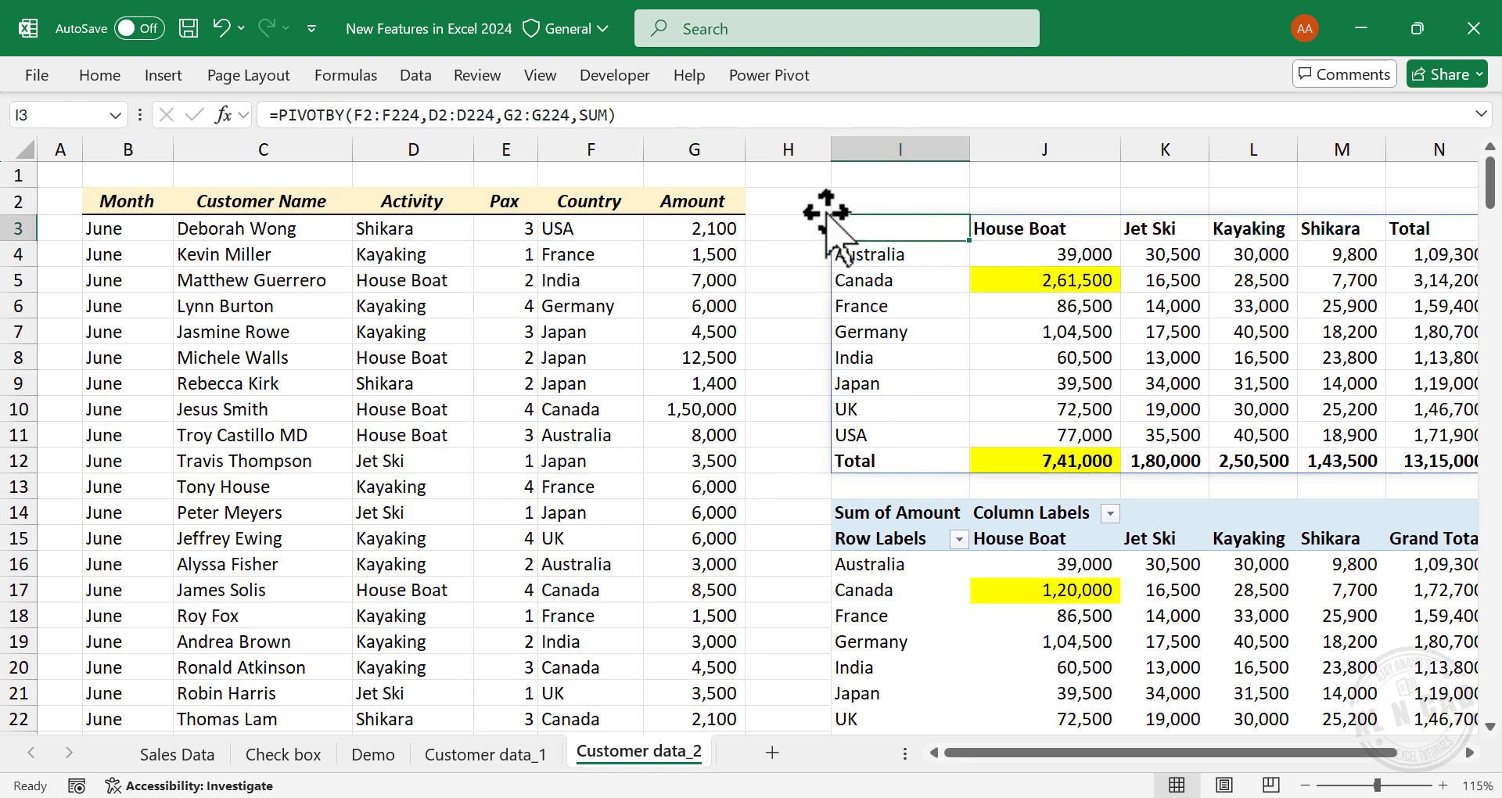
pyautogui.moveTo(402, 130)
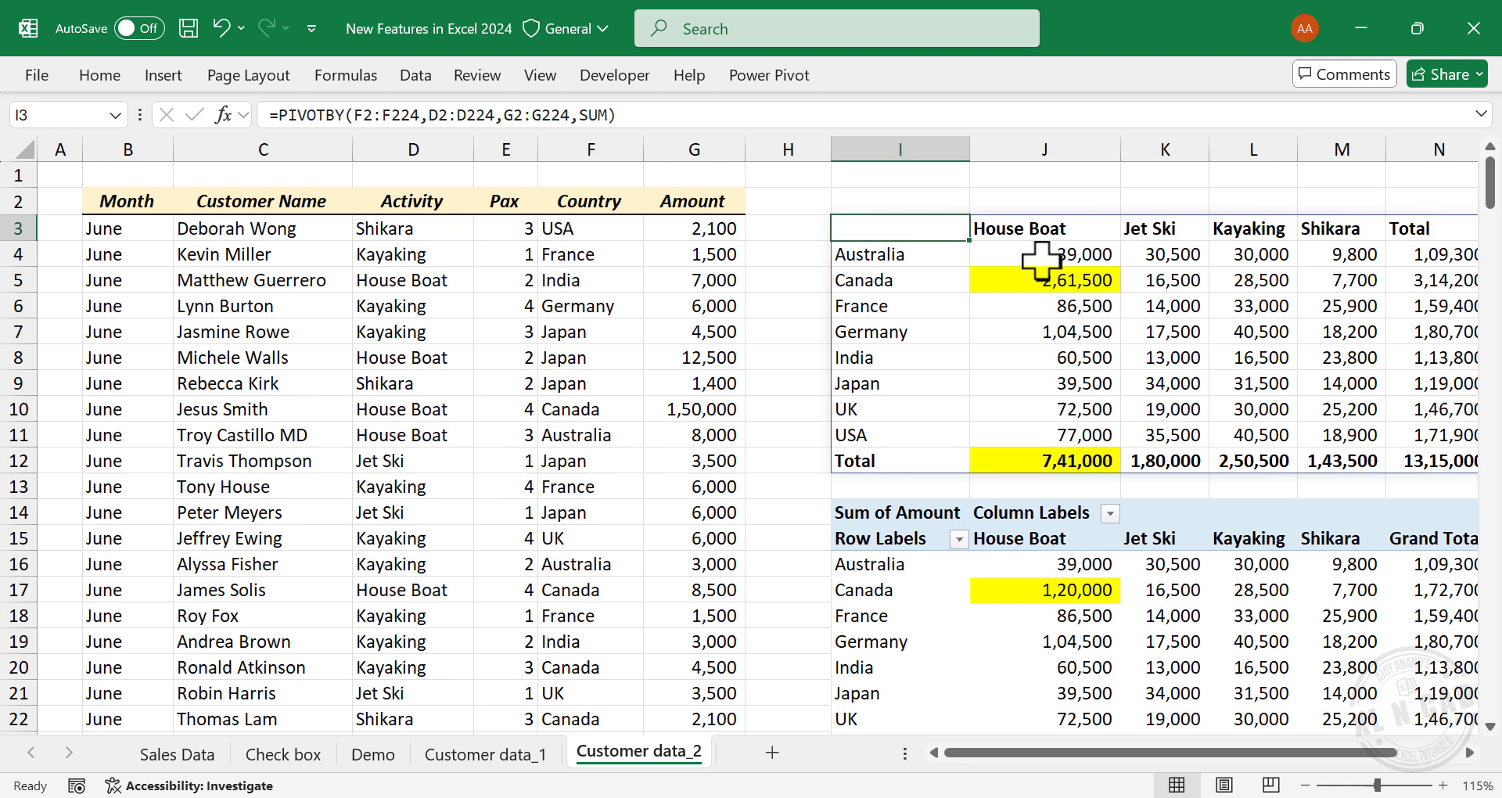
pyautogui.moveTo(1064, 618)
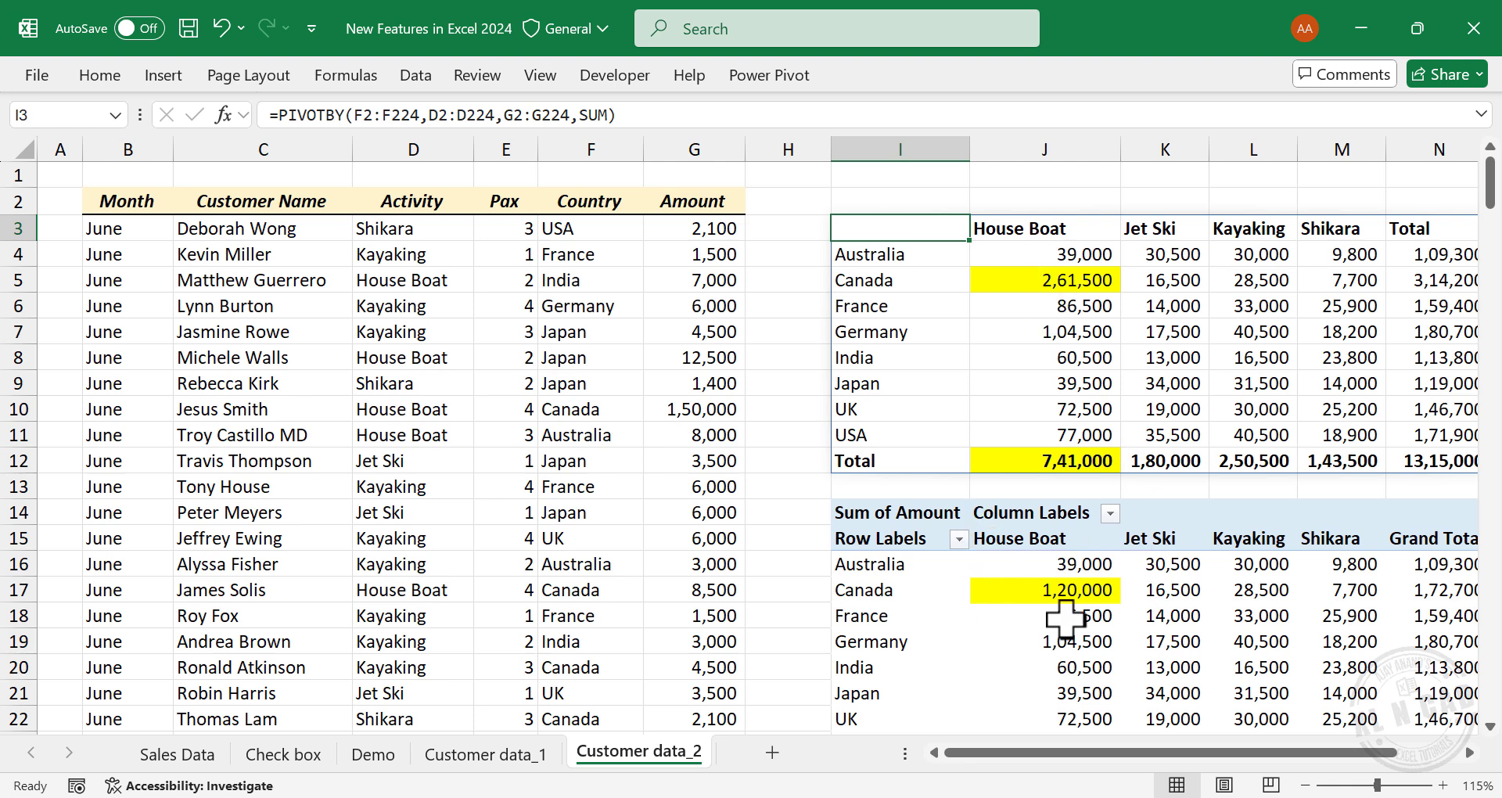
pyautogui.moveTo(1079, 615)
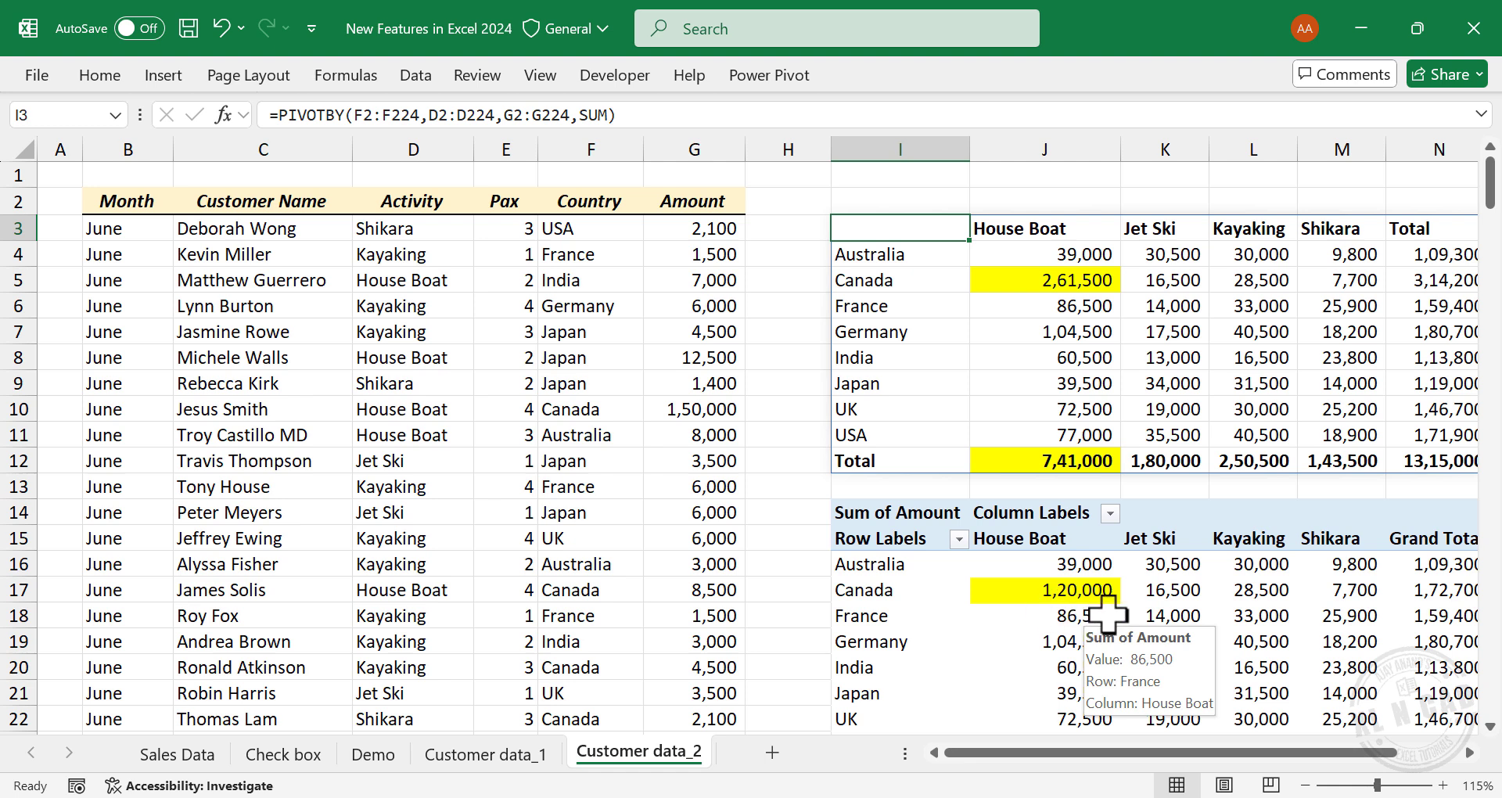
pyautogui.rightClick(1165, 590)
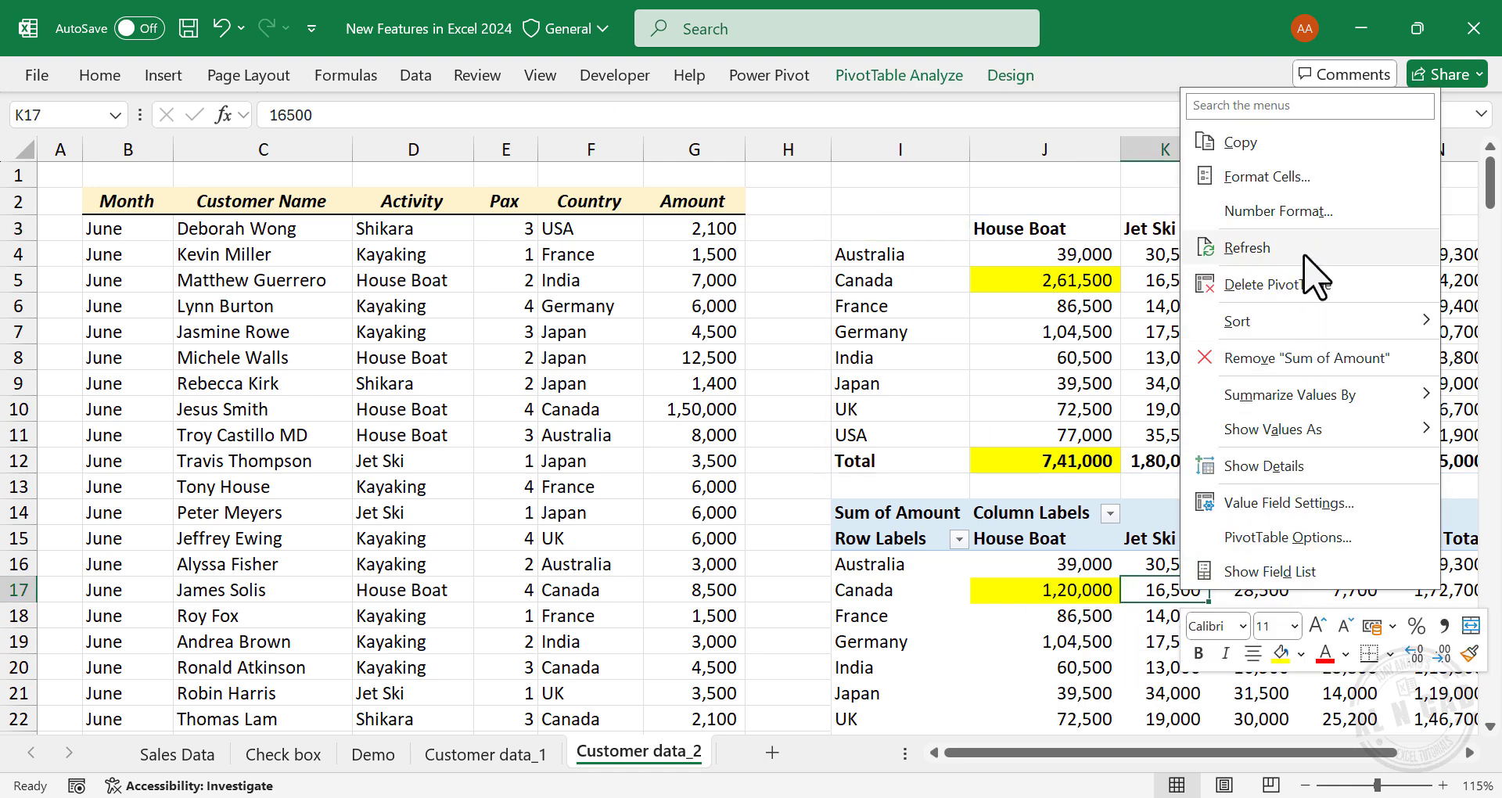